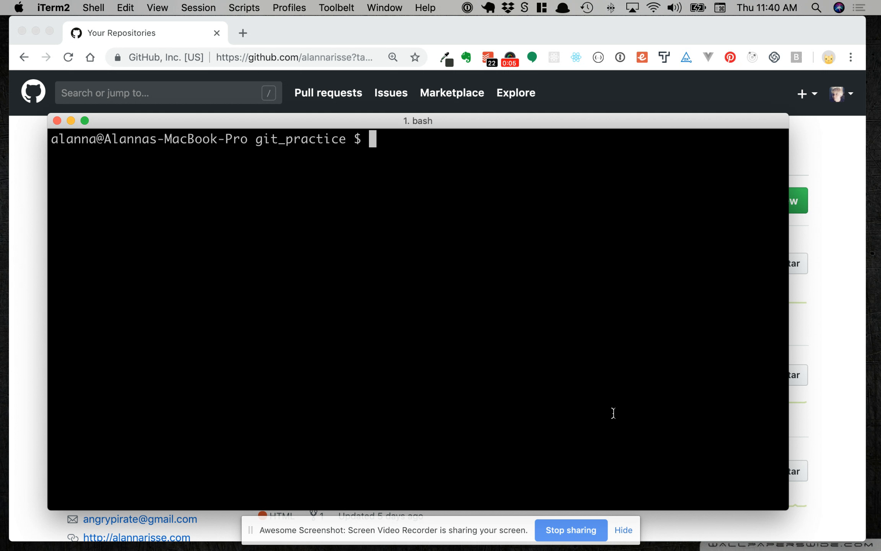
mouse_move(617, 418)
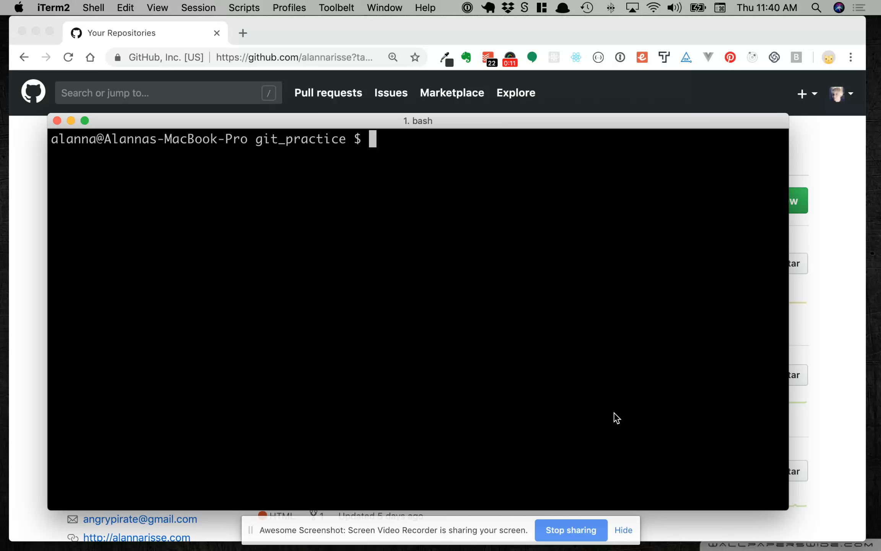
Step: Check the current directory, create a supercodegirl folder, and change into it
text(pwd)
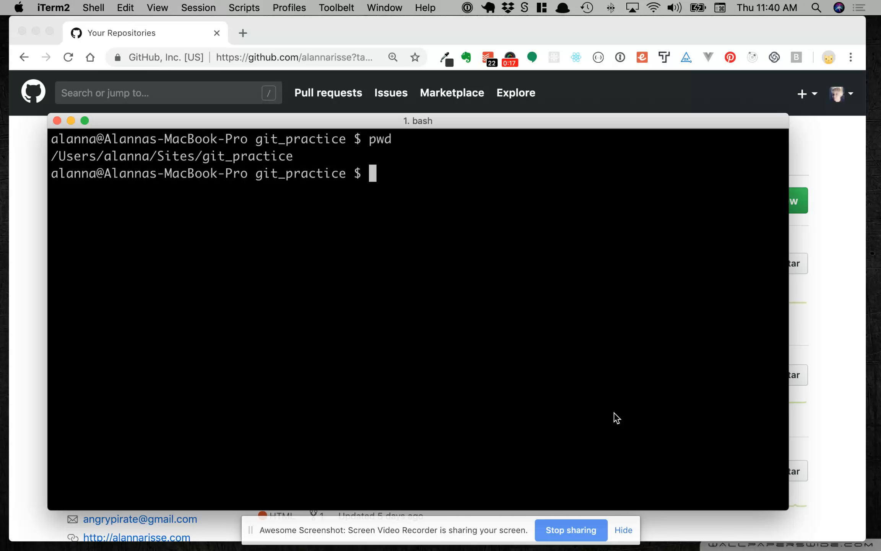
text(mkdir)
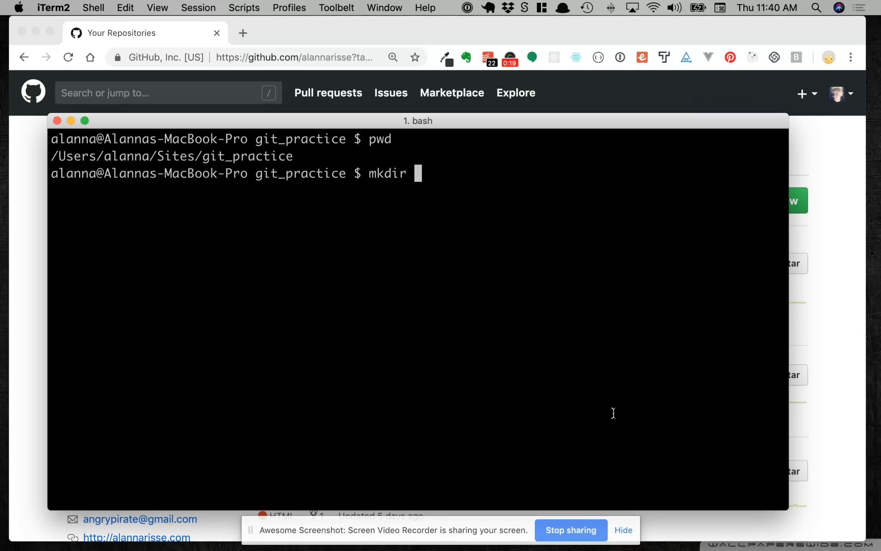
text(sup)
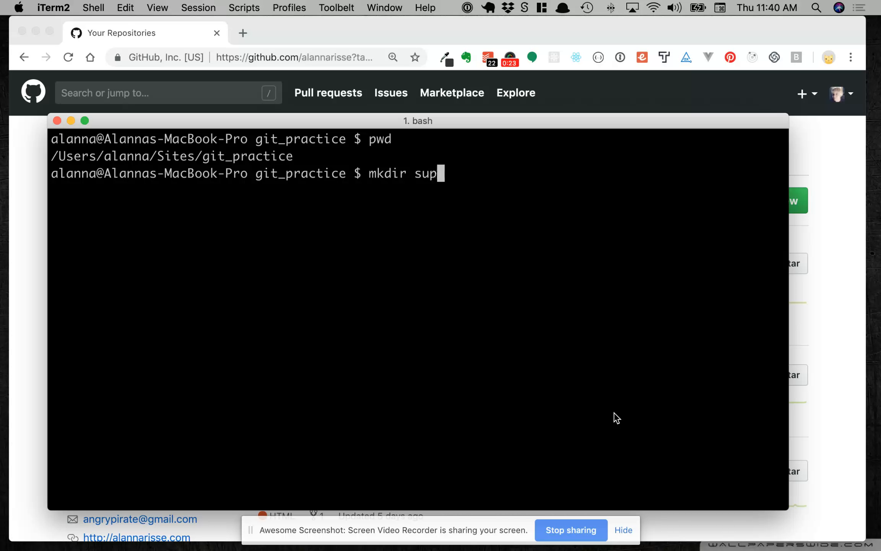
text(ercodegirl)
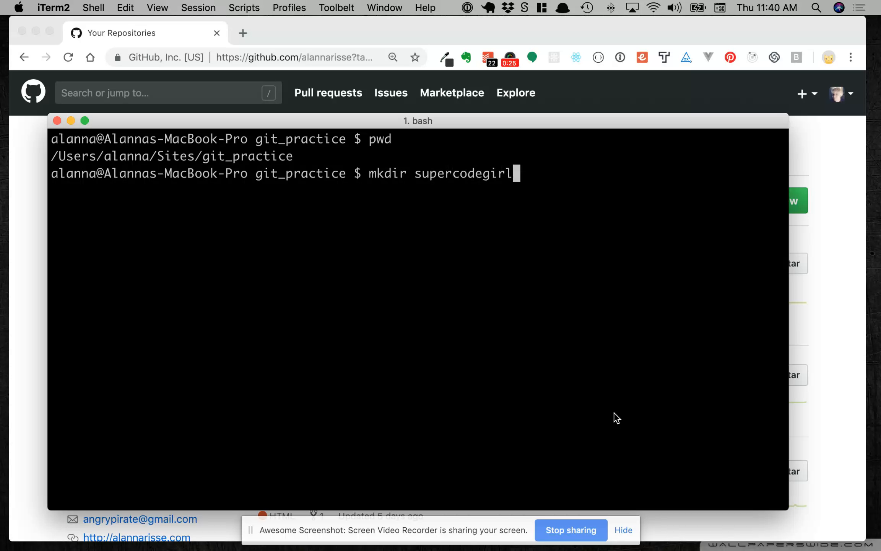
text(cd)
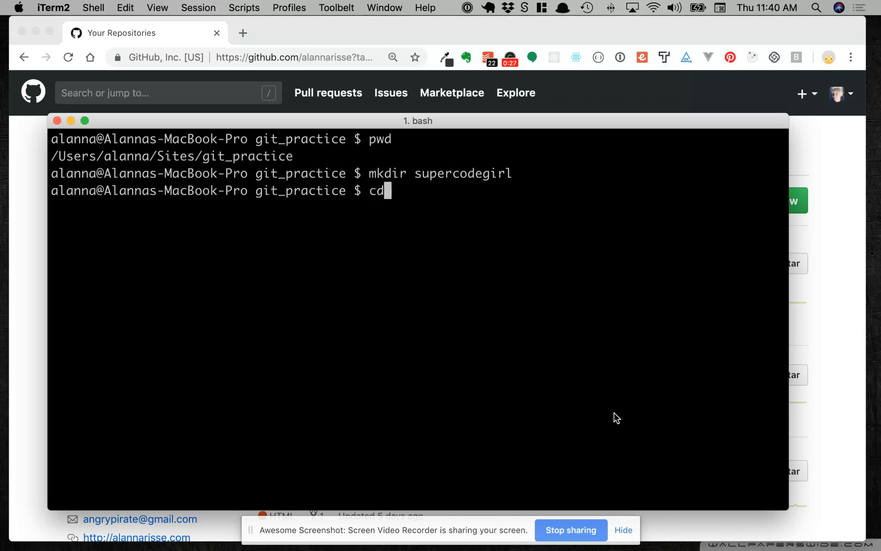
text(supercodegirl/)
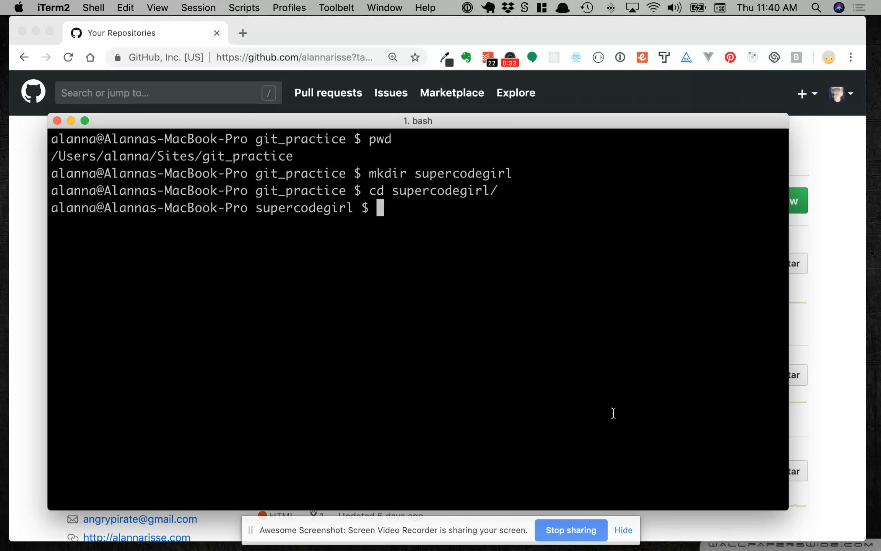
Step: Run git init and list all files with ls -al to confirm the .git folder
text(git init)
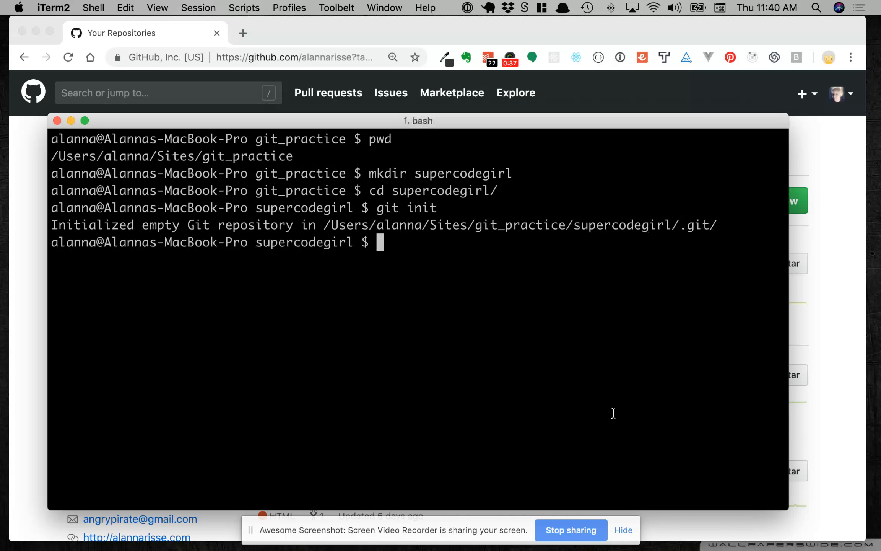
text(ls)
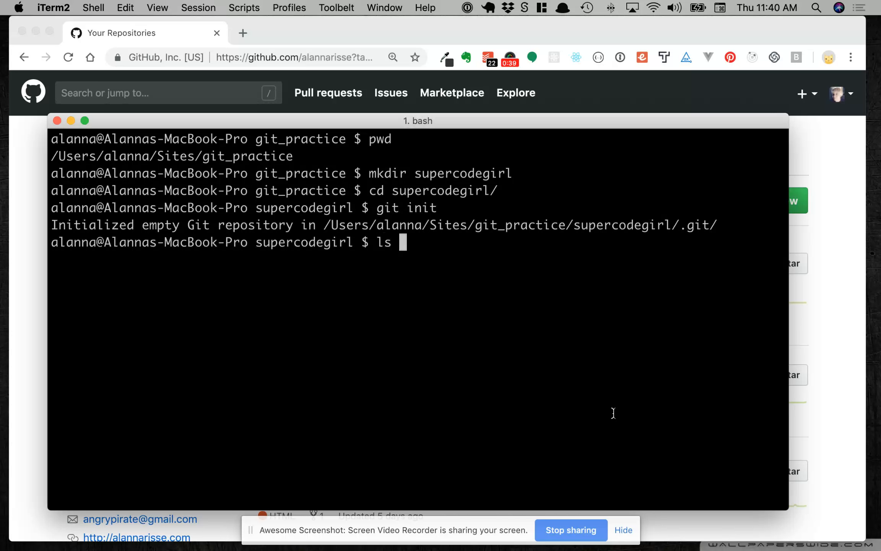
text(-al)
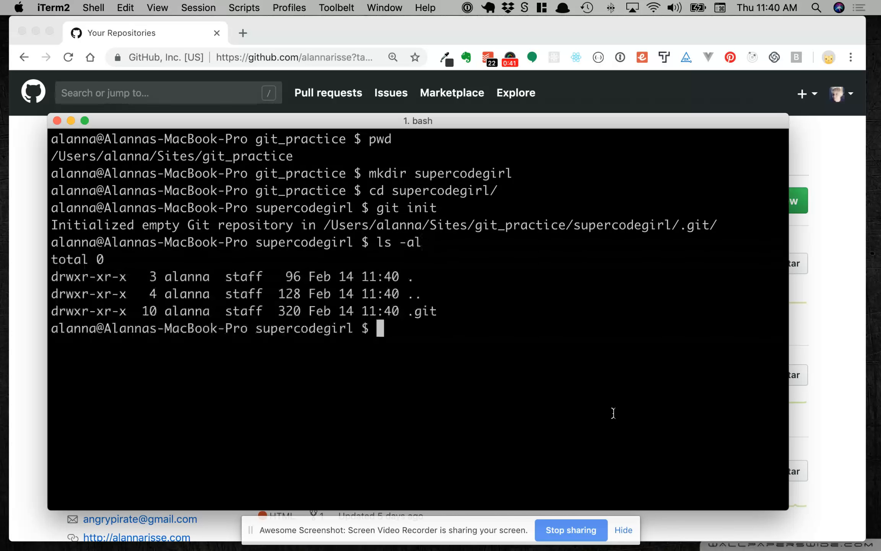
mouse_move(617, 418)
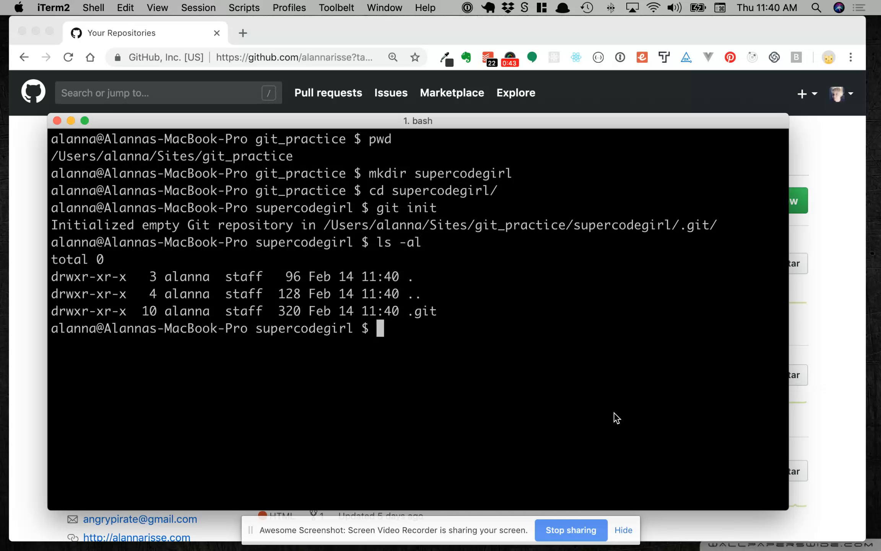
mouse_move(613, 413)
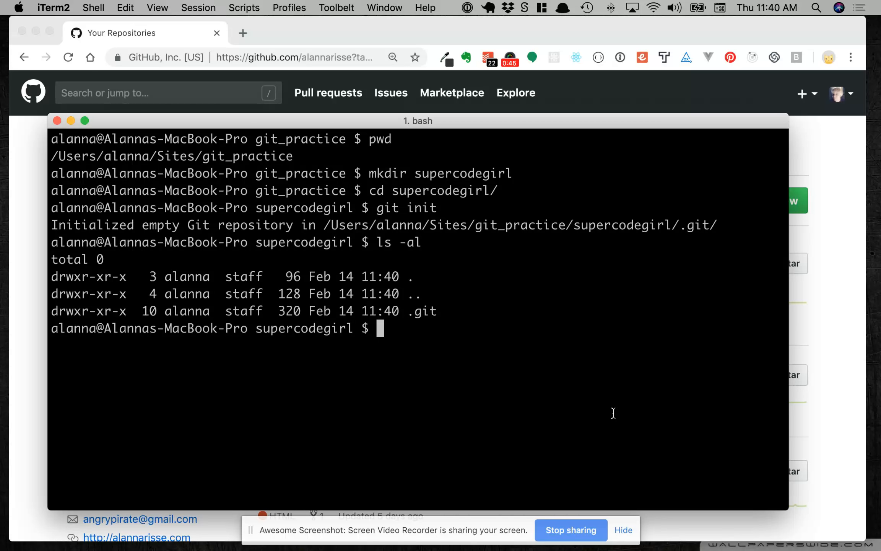
text(ls)
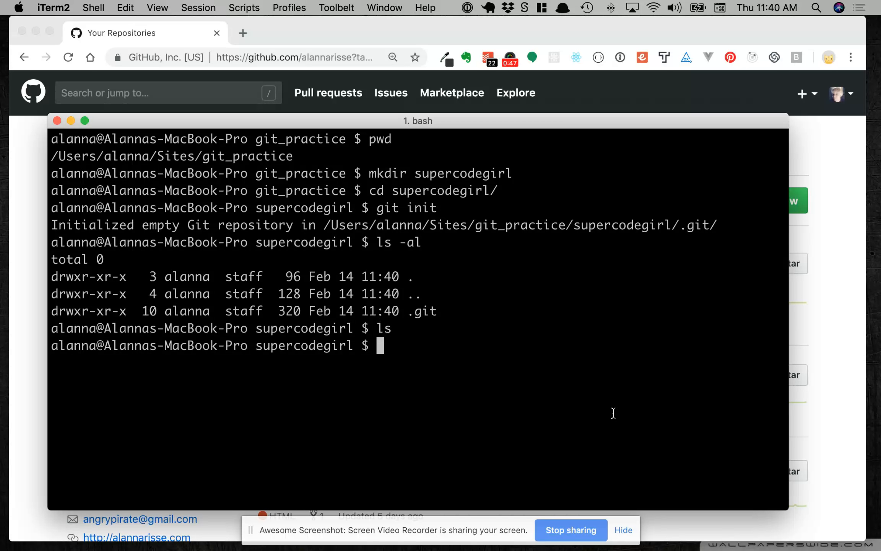
text(ls -a)
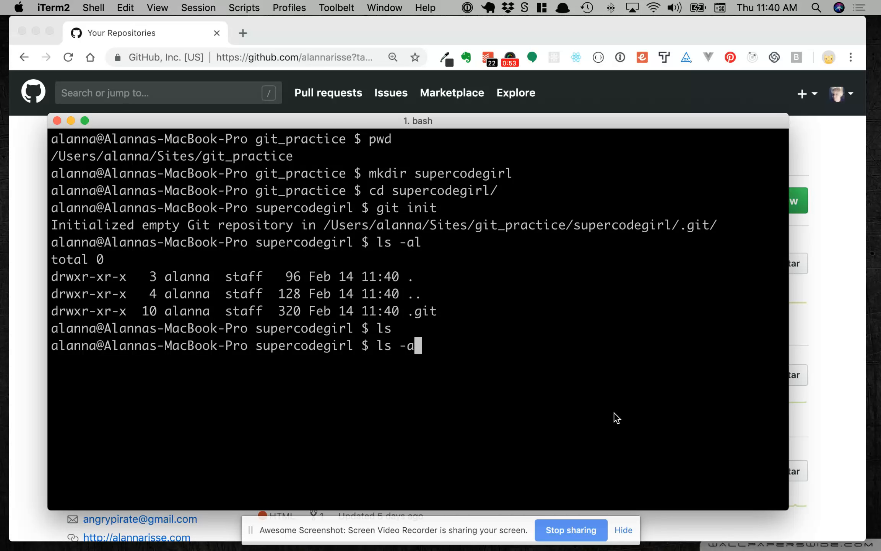
text(l)
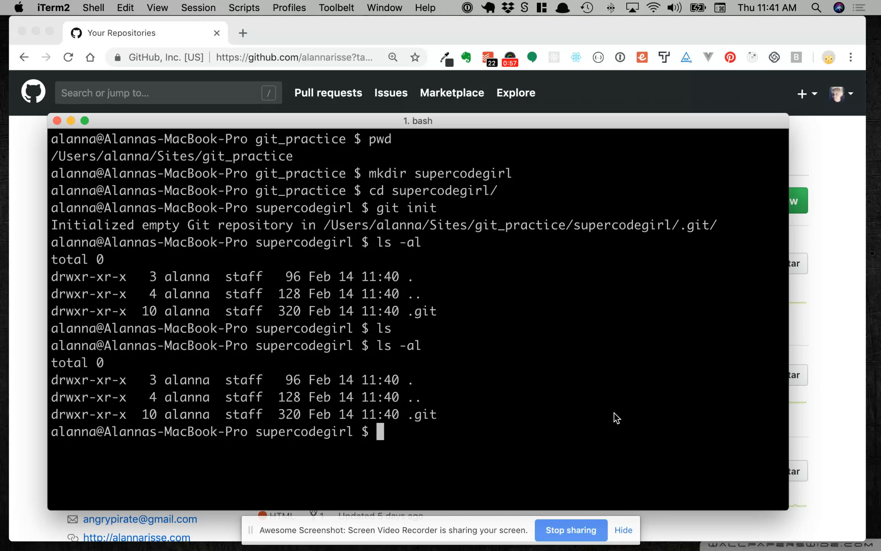
Step: Create empty index.html and README.md files and open the folder in Sublime Text
text(touch)
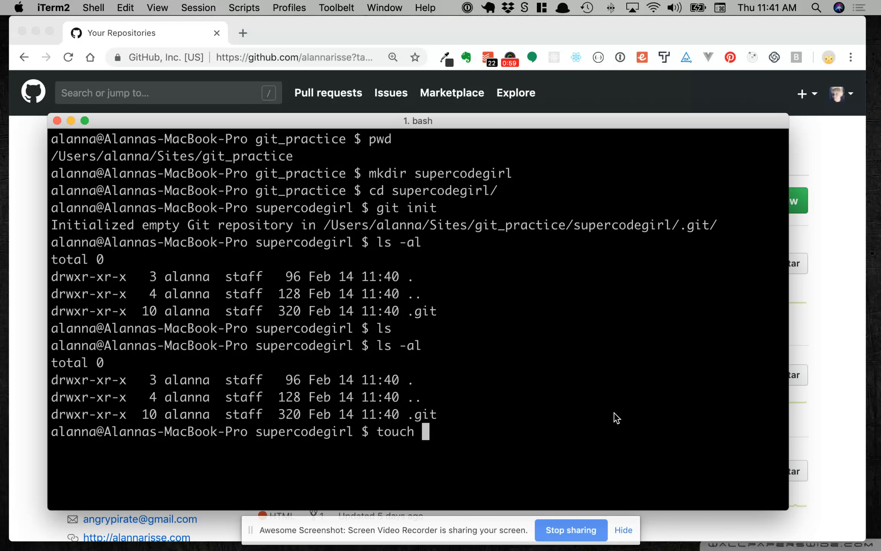
text(index.)
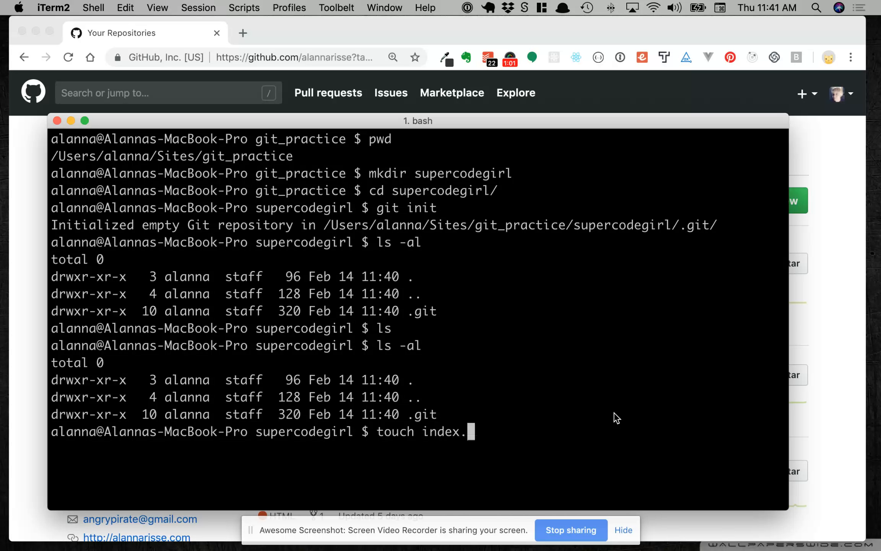
text(html)
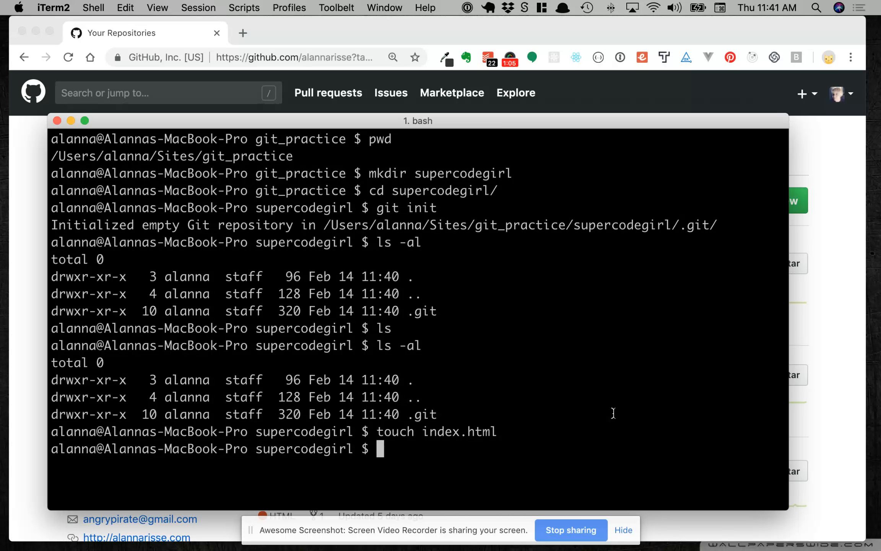
text(touch REA)
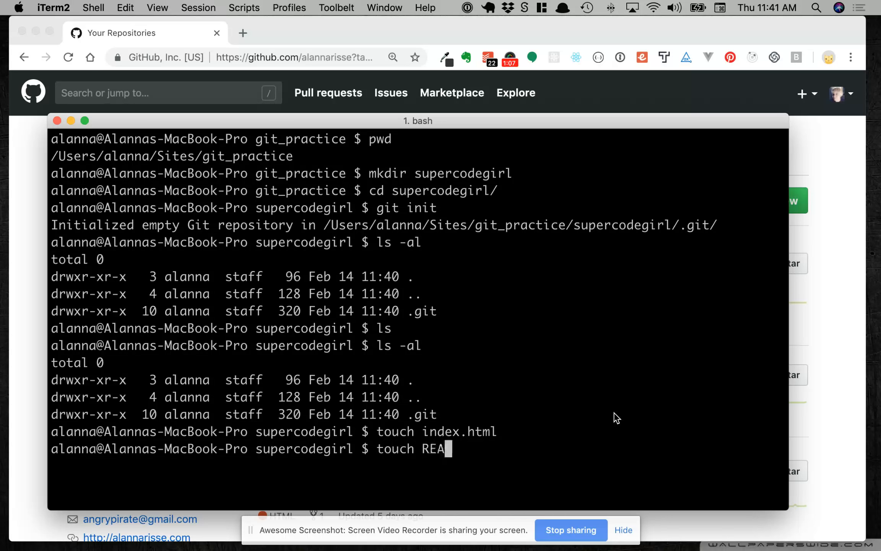
text(DME.md)
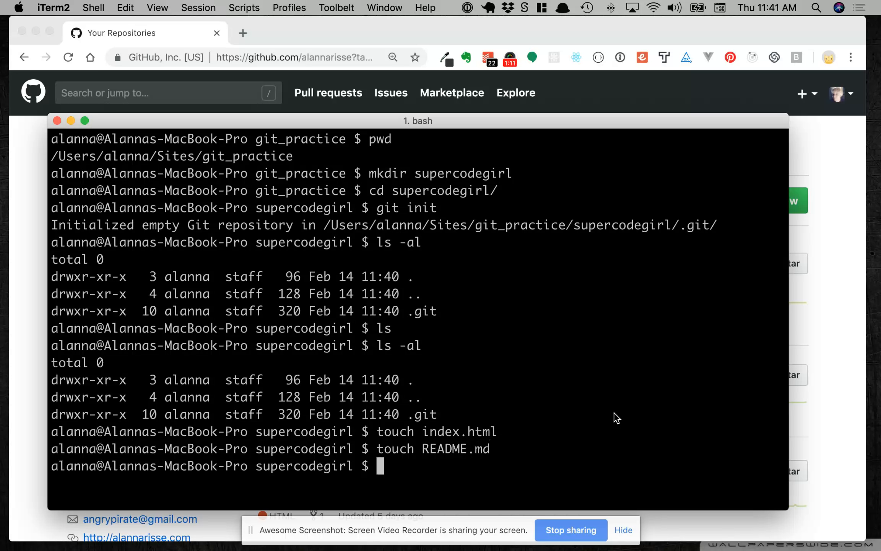
text(subli)
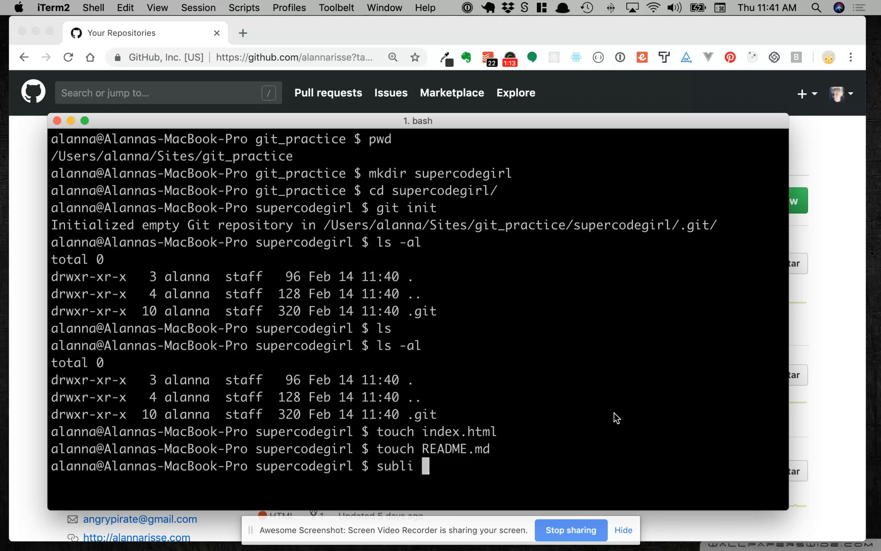
key(Backspace)
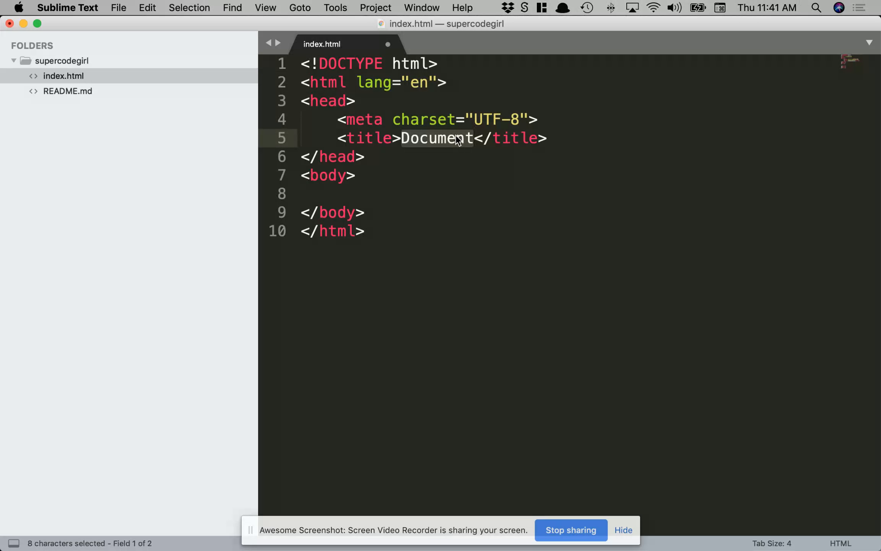
Step: Give index.html the title 'Super Code Girl' and start an h1 reading 'Super Code Girls'
text(Super Code)
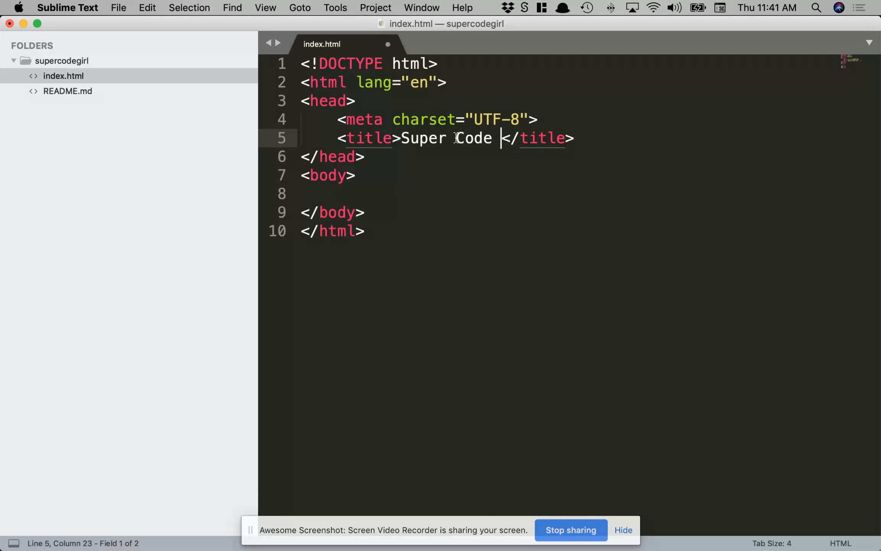
text(Girl)
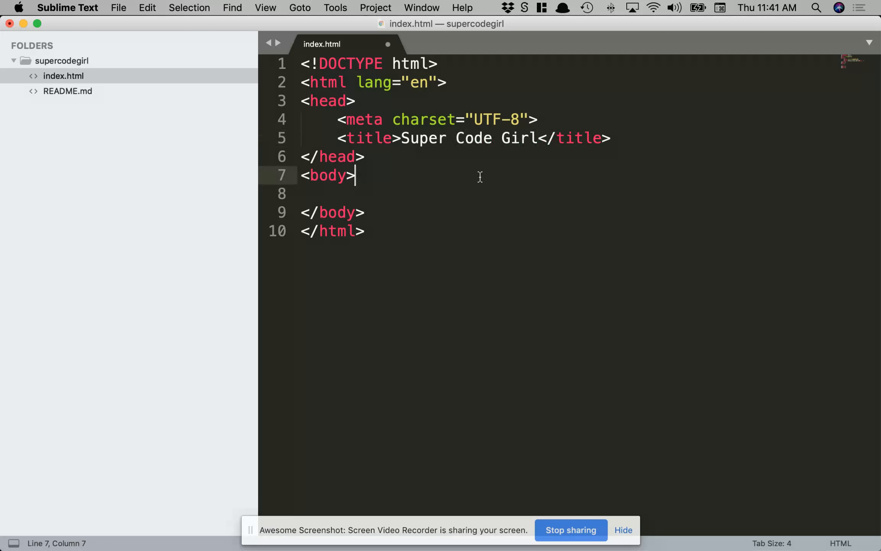
text(<h1.)
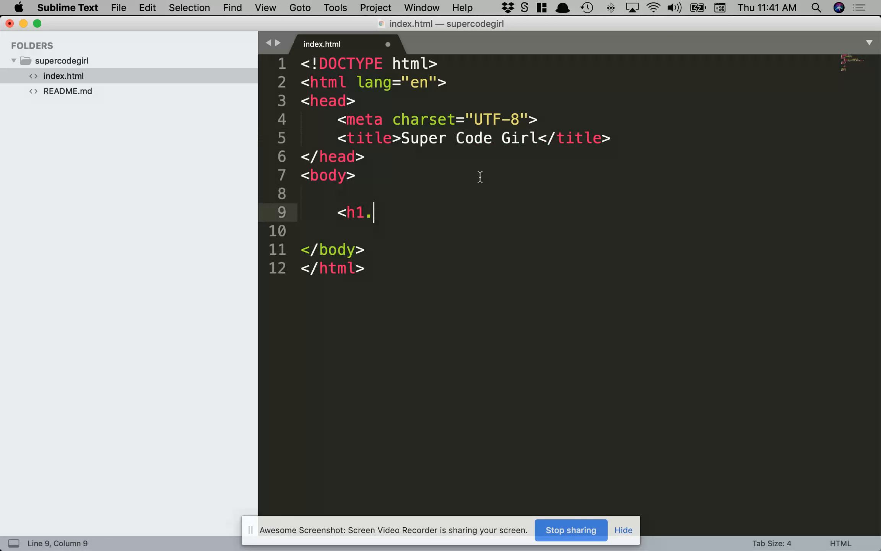
text(></h1>)
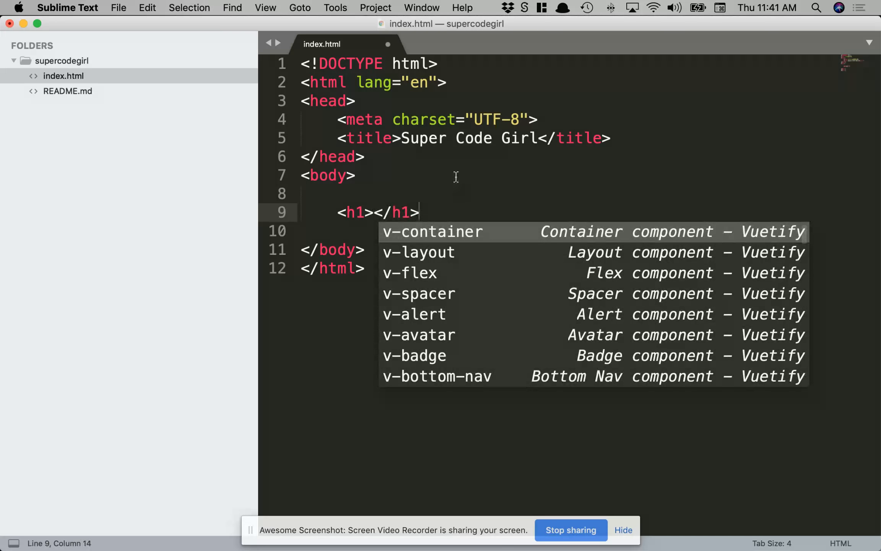
text(Sup)
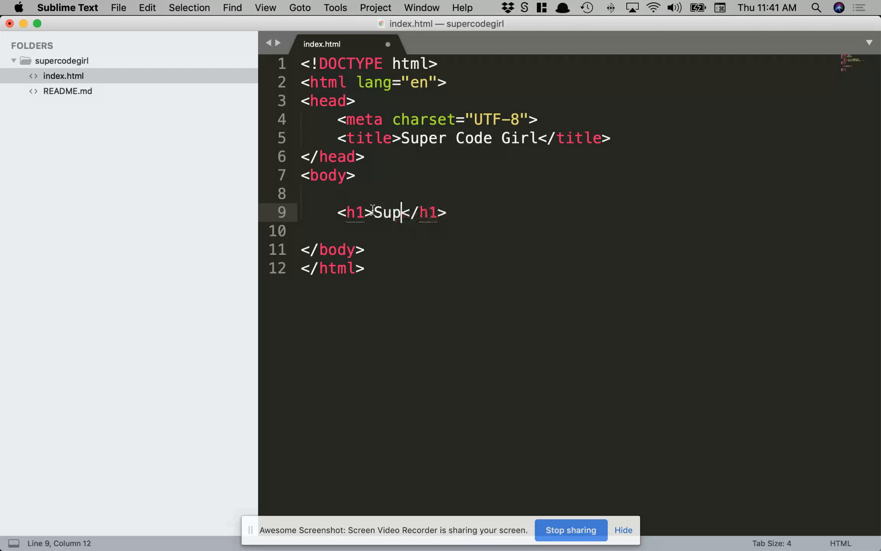
text(er Code Girls)
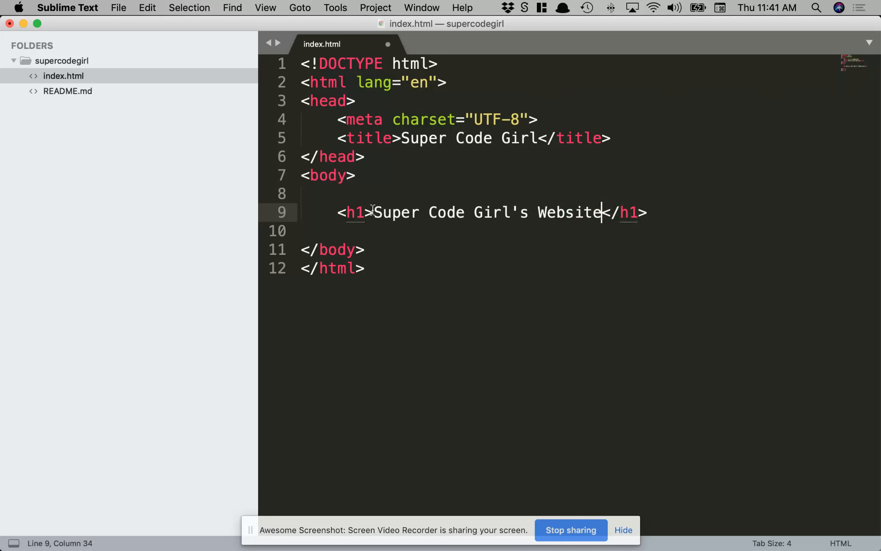
Step: Finish the index.html heading with '!' and add a 'Welcome!' paragraph
text(!)
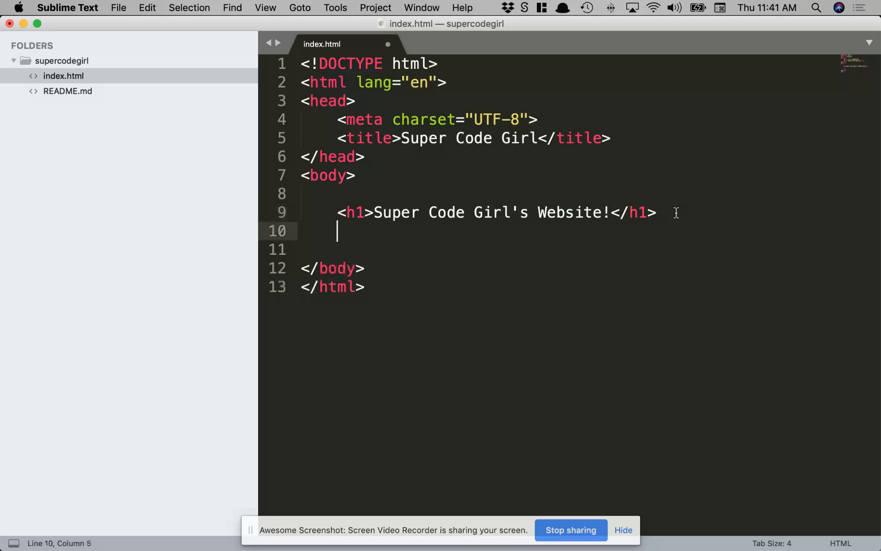
text(<p>)
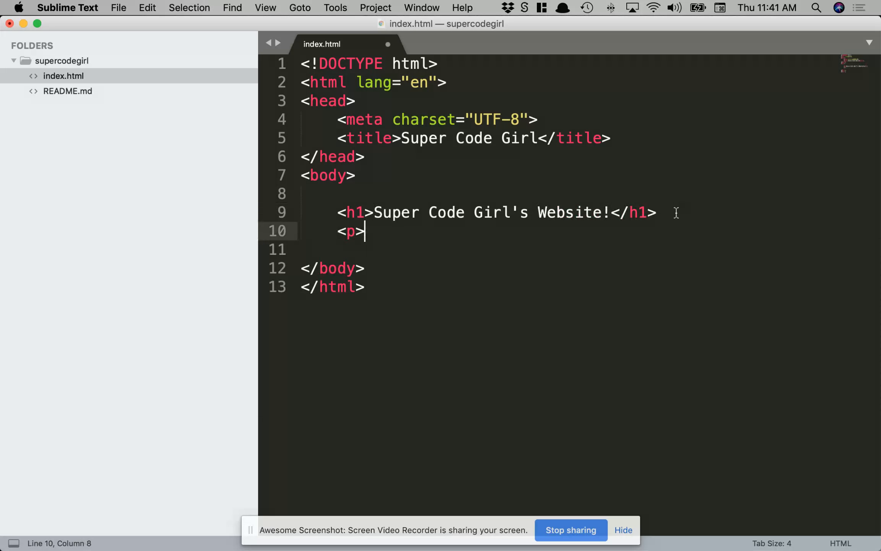
text(Welcome!)
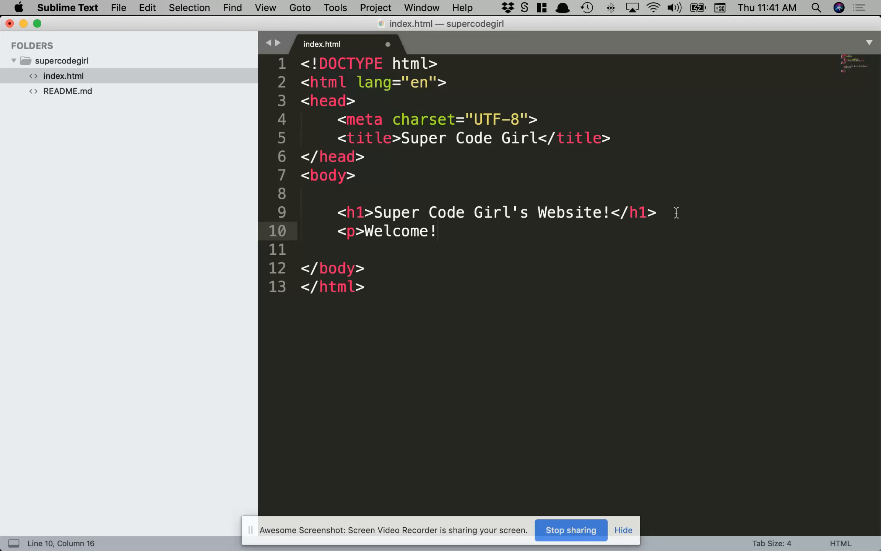
text(</p>)
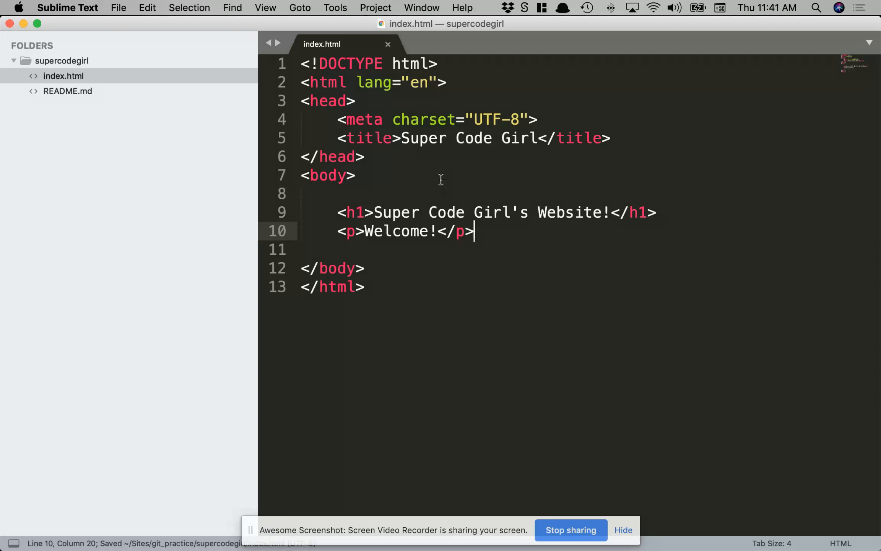
Step: Write '# Super Code Girl' and '## Installation Instructions' in README.md
click(67, 91)
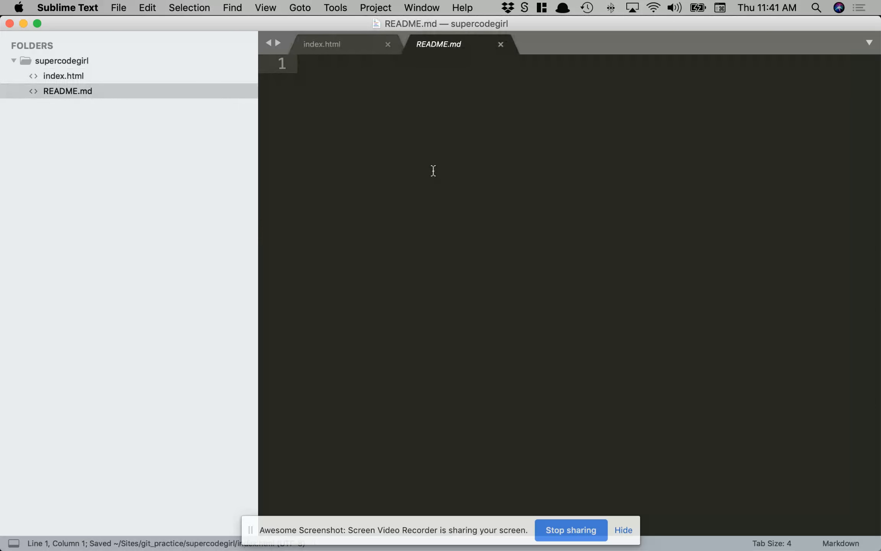
text(# Supe)
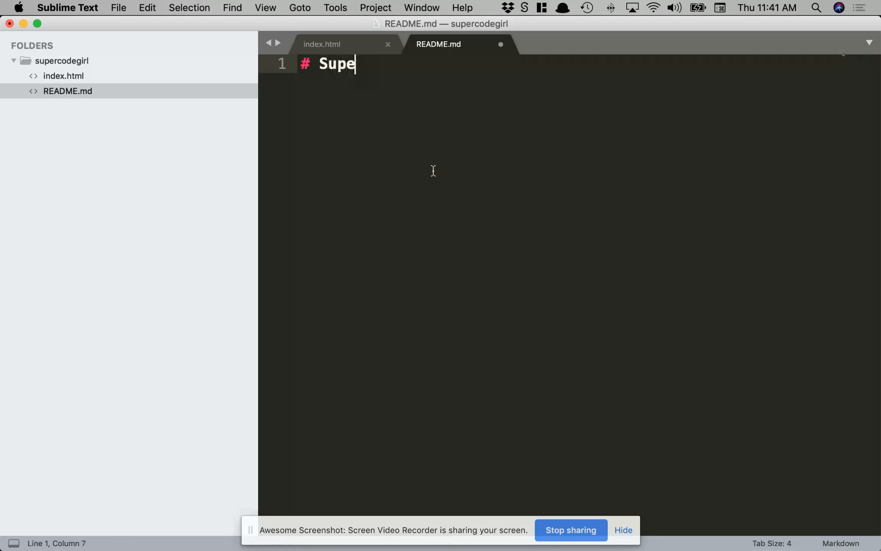
text(r Code Gierl)
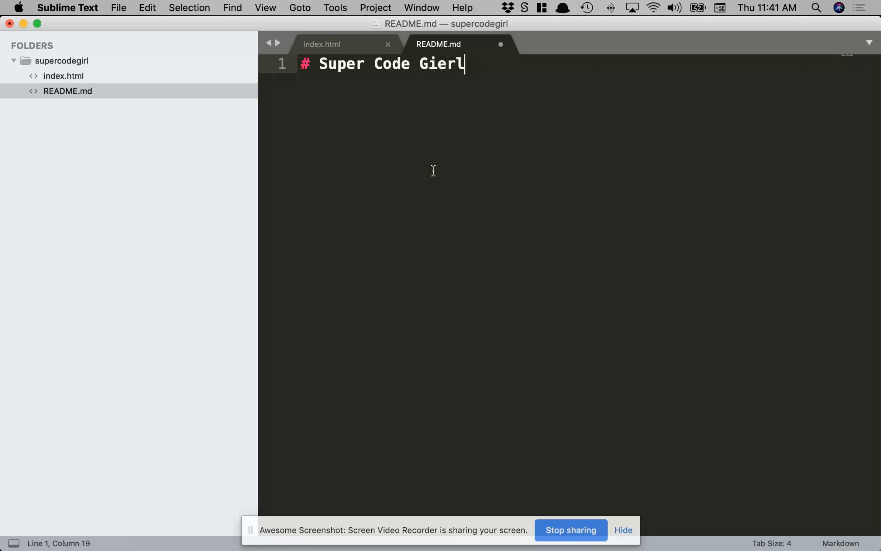
key(backspace)
text(##)
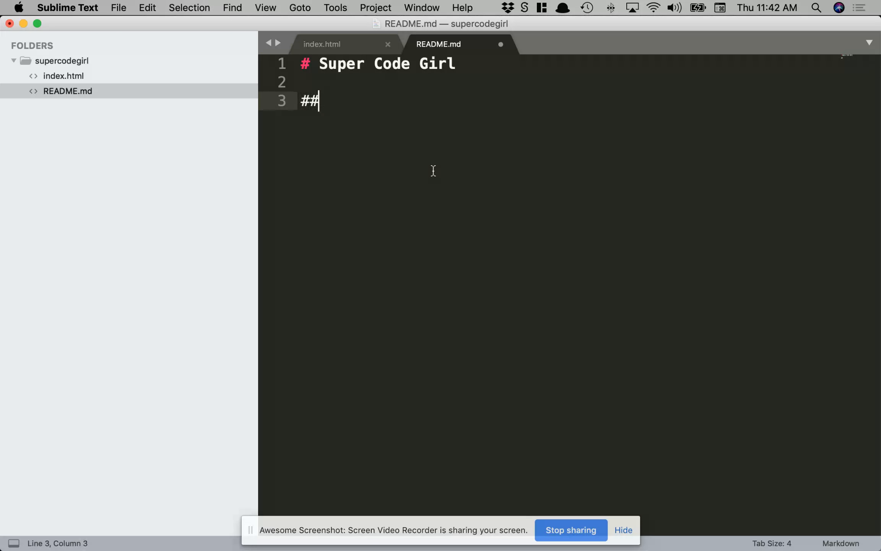
text(Insta)
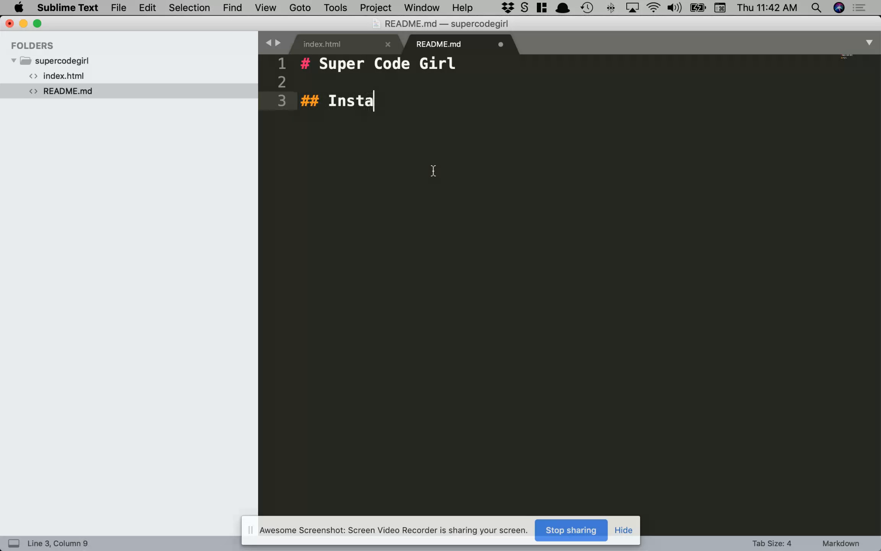
text(ll)
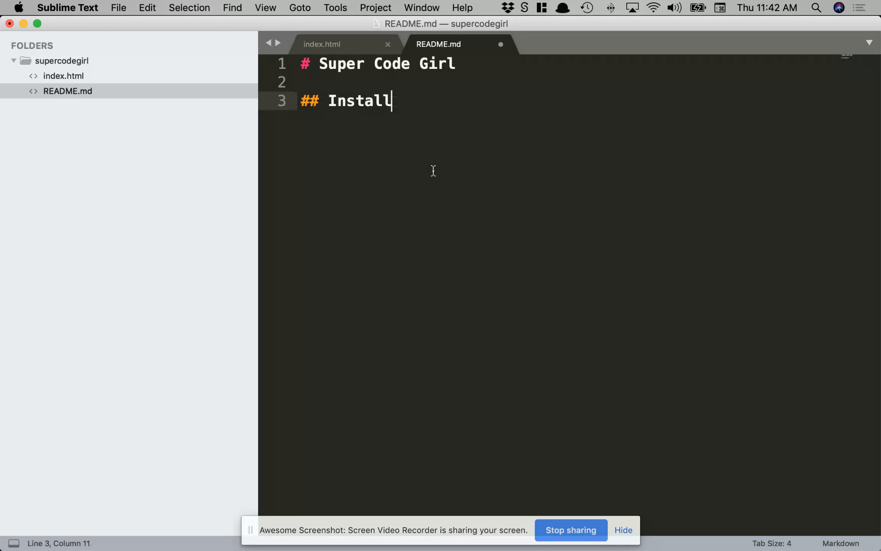
text(ation)
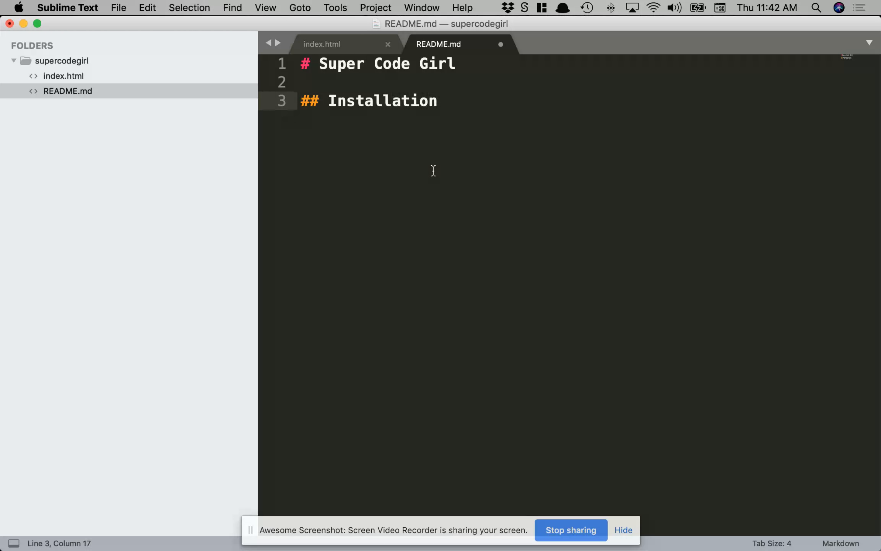
text(Instruc)
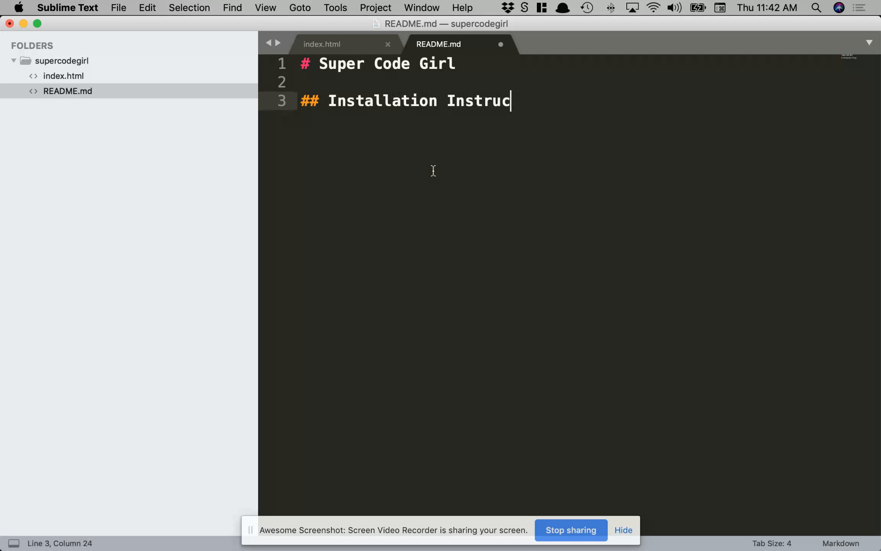
text(tions)
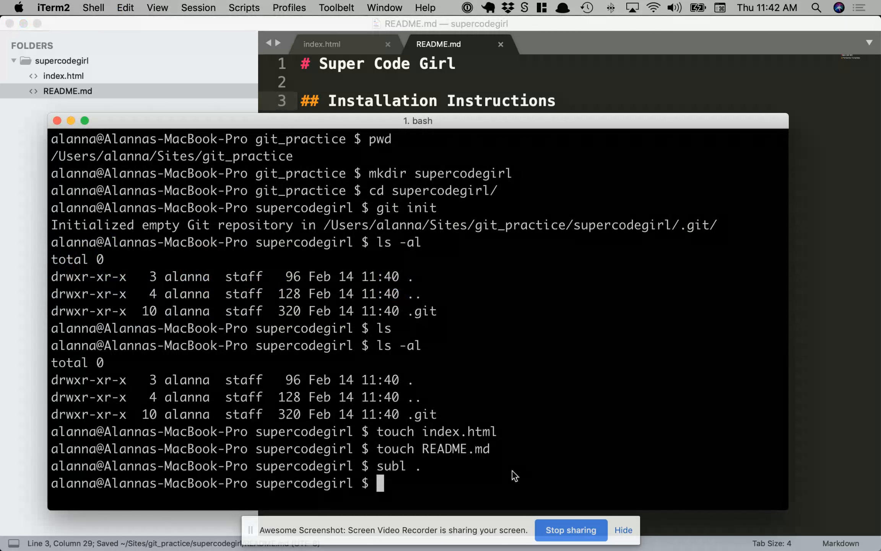
Step: Check git status, stage everything with git add ., and recheck the status
text(git status)
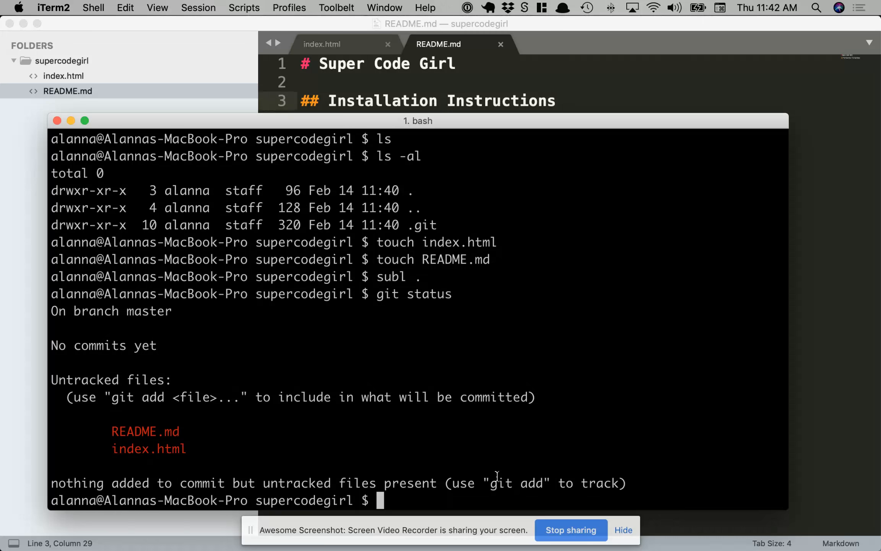
text(git)
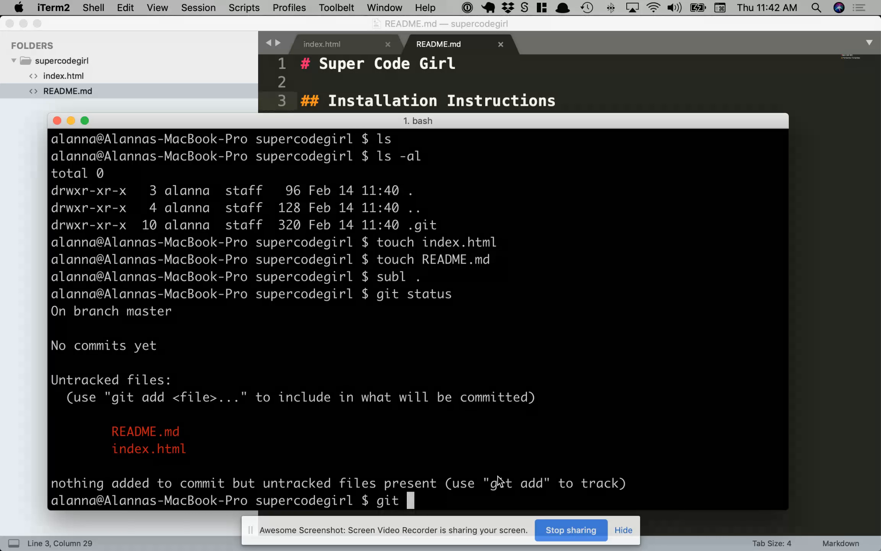
text(add)
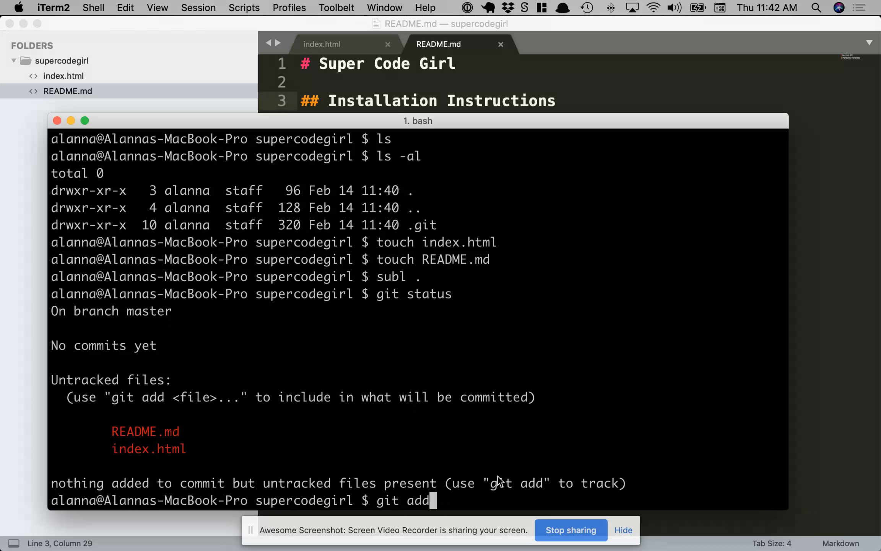
text(inde)
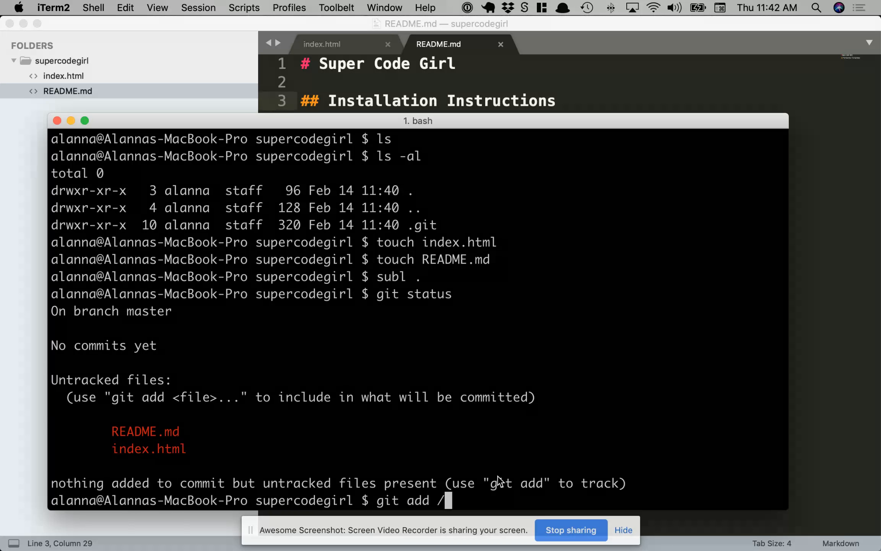
text(docs)
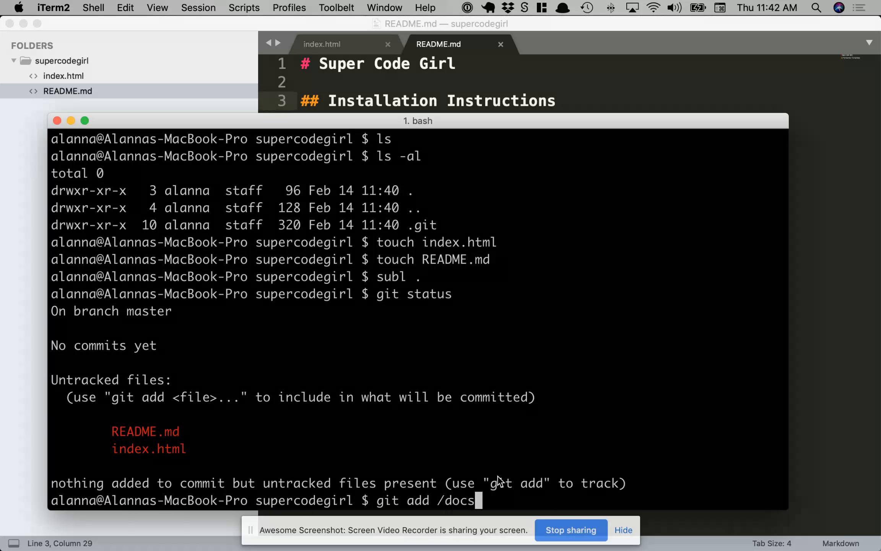
key(BackSpace)
text(.)
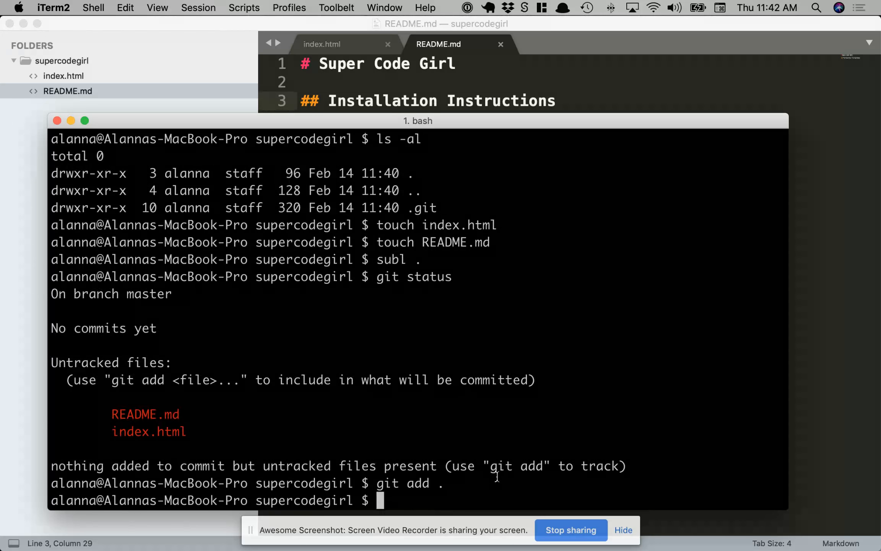
text(git status)
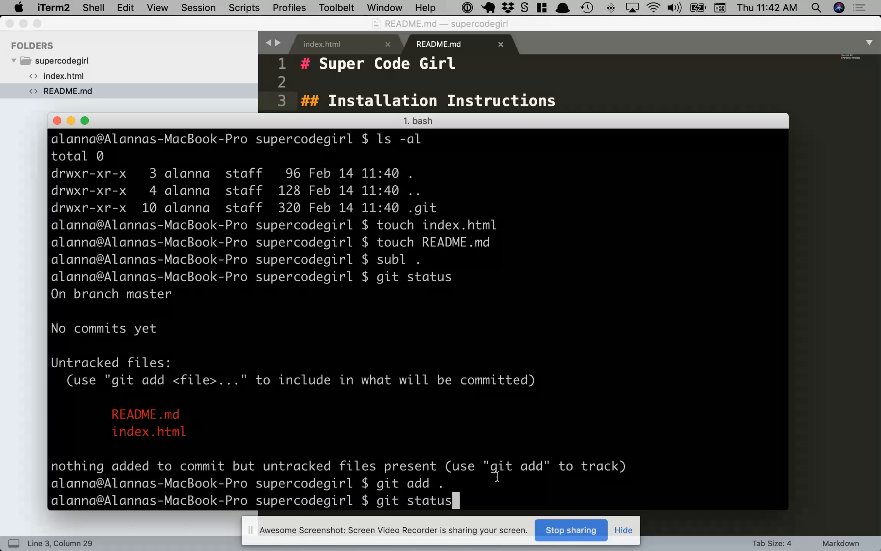
key(Return)
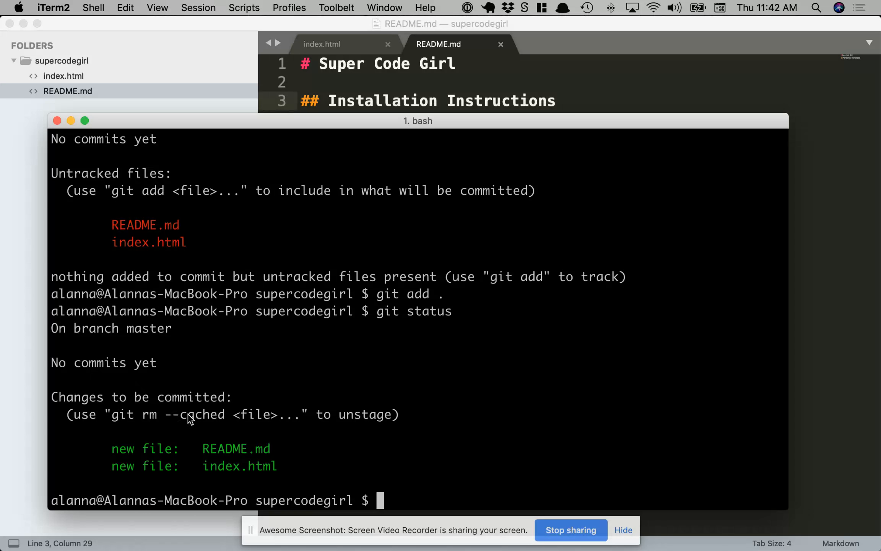
mouse_move(256, 409)
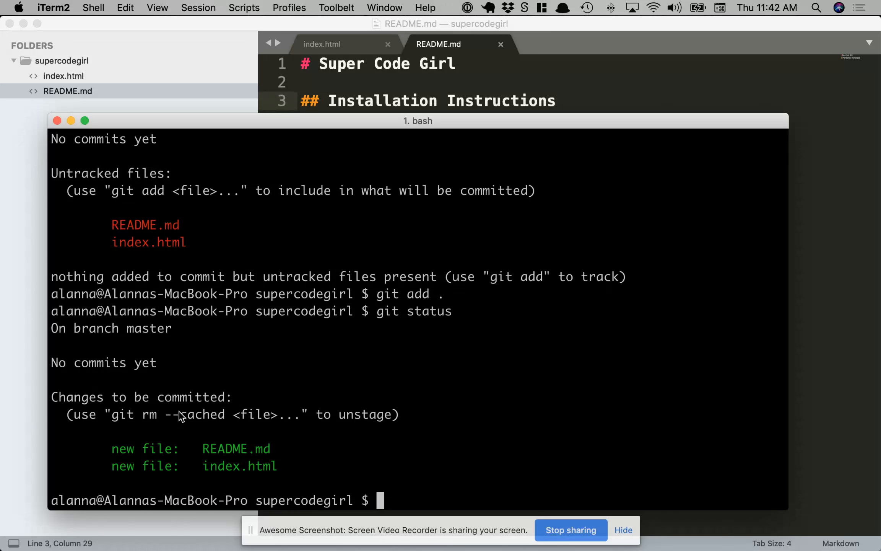
mouse_move(120, 419)
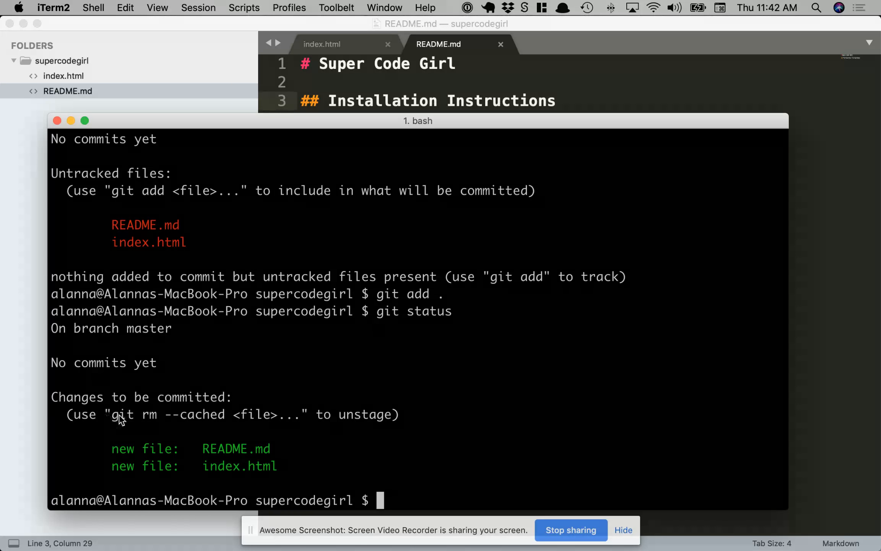
mouse_move(401, 517)
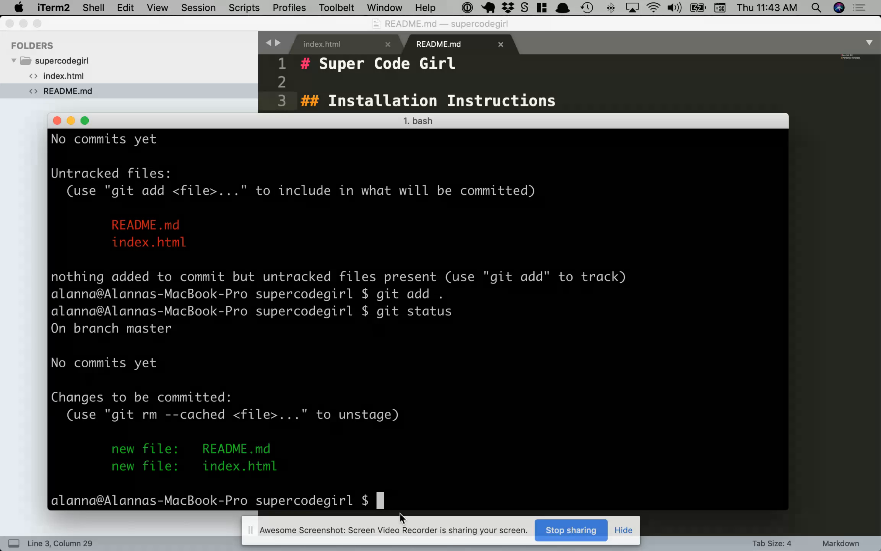
Step: Commit the staged files with the message 'initial commit'
text(git)
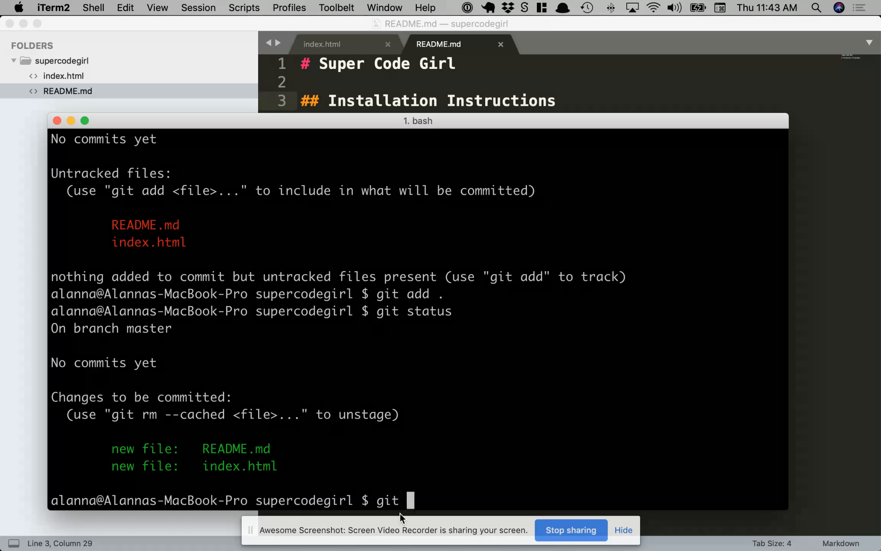
text(commit)
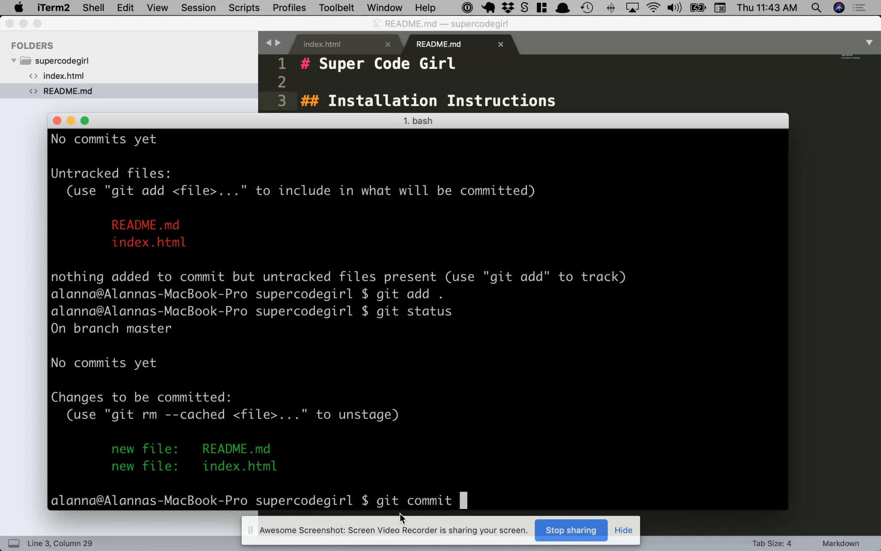
text(-m)
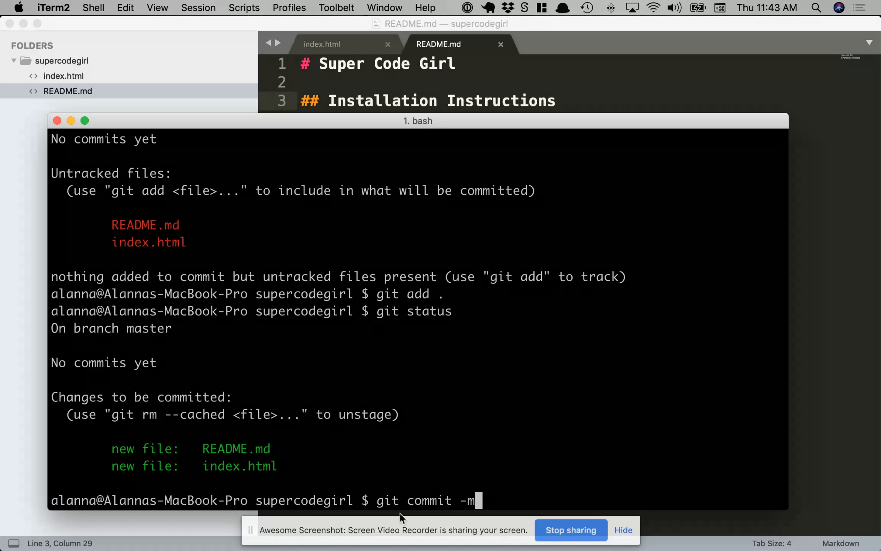
text(')
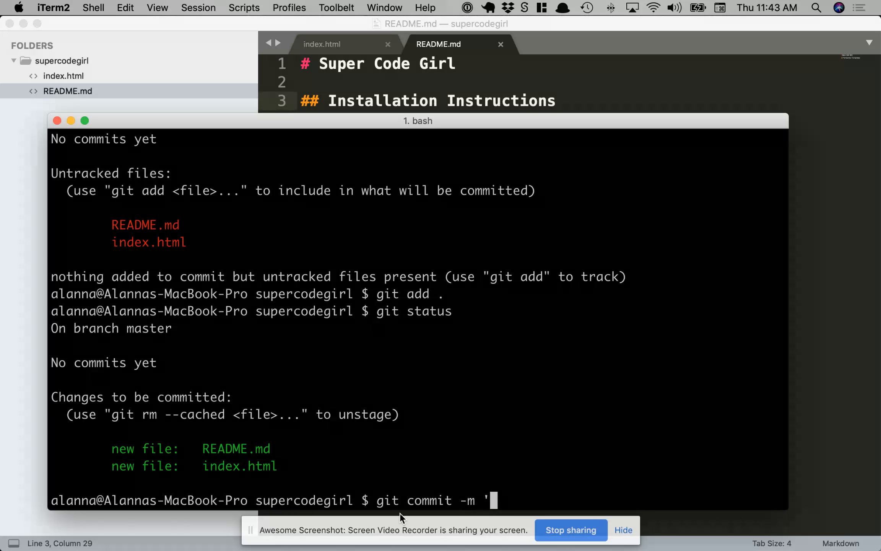
text(initial c)
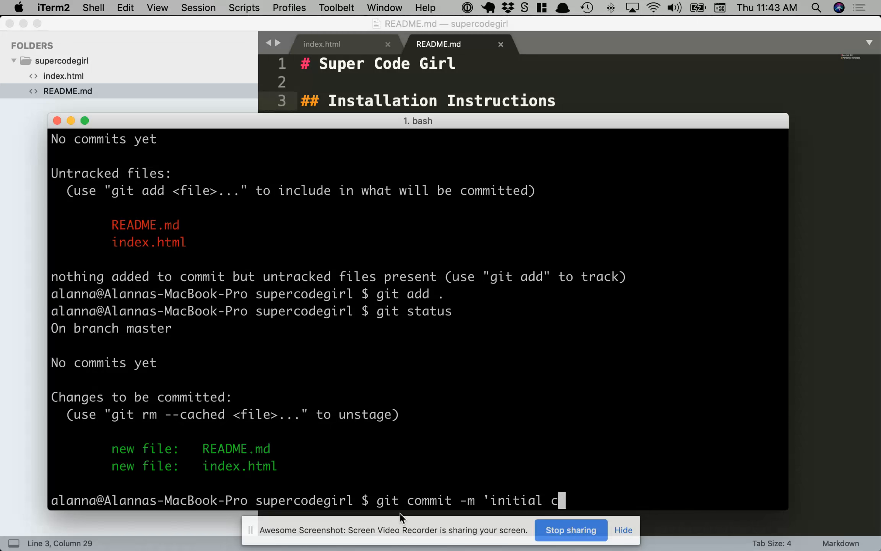
text(ommit')
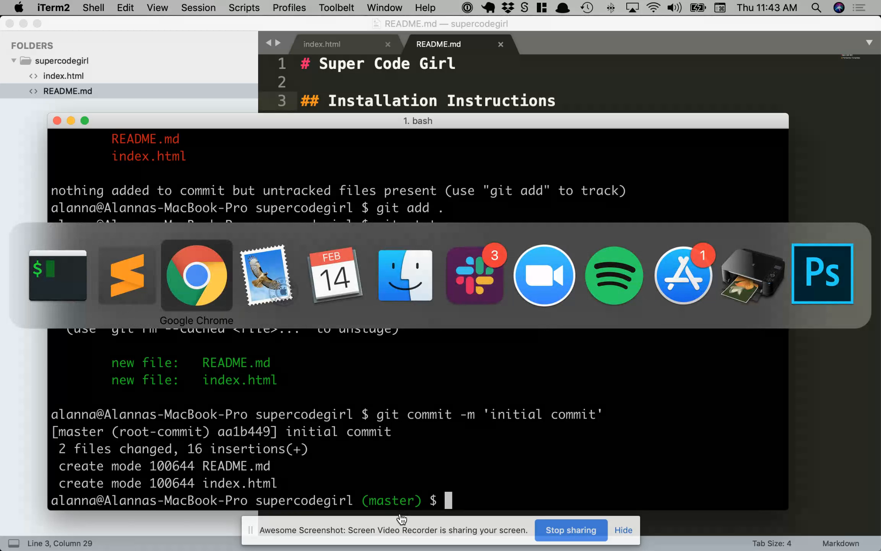
Step: Switch to Chrome's GitHub Repositories page and click New to start a repository
click(197, 275)
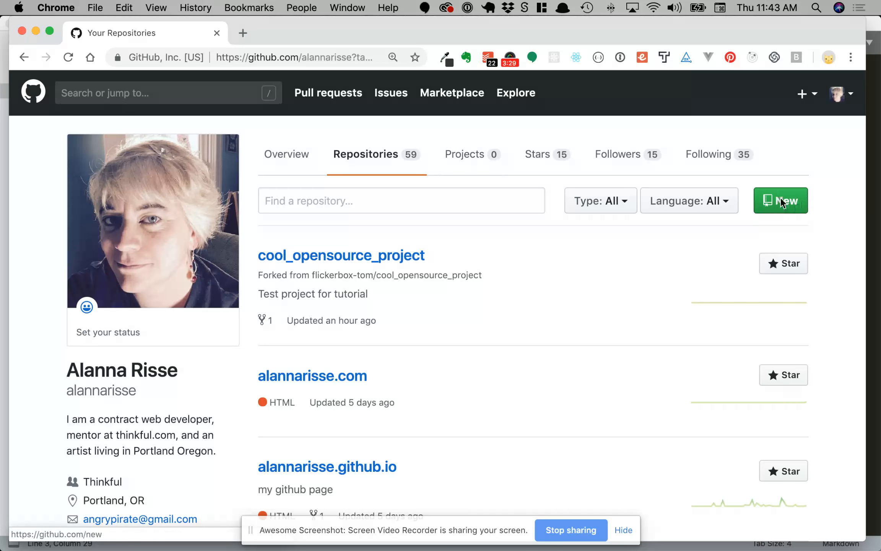
mouse_move(222, 180)
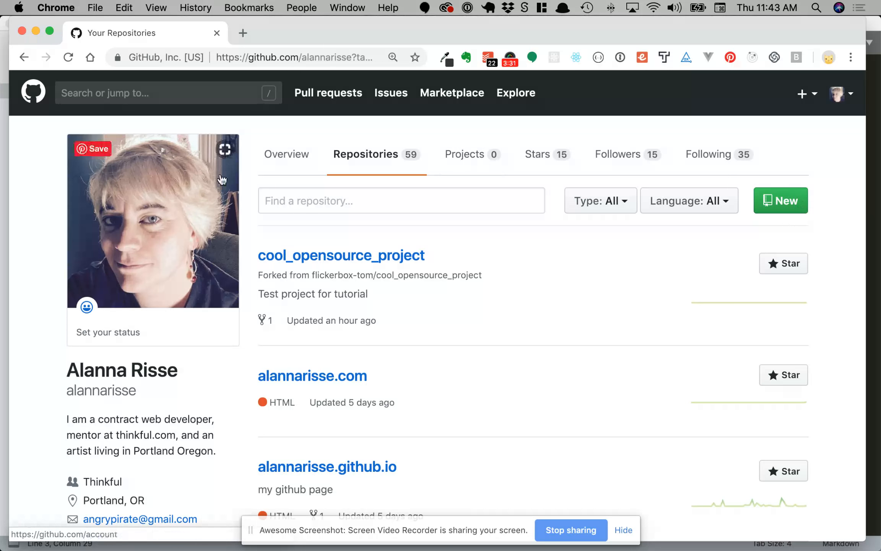
mouse_move(213, 172)
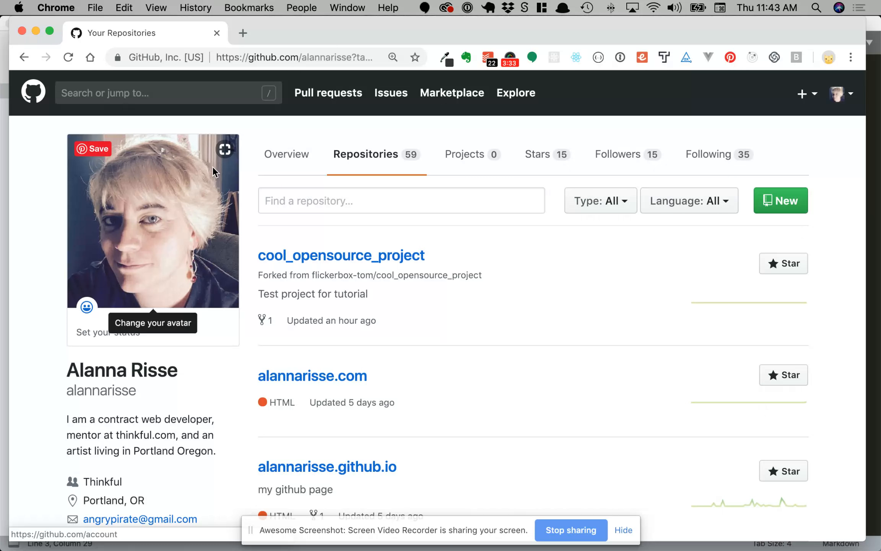
mouse_move(812, 201)
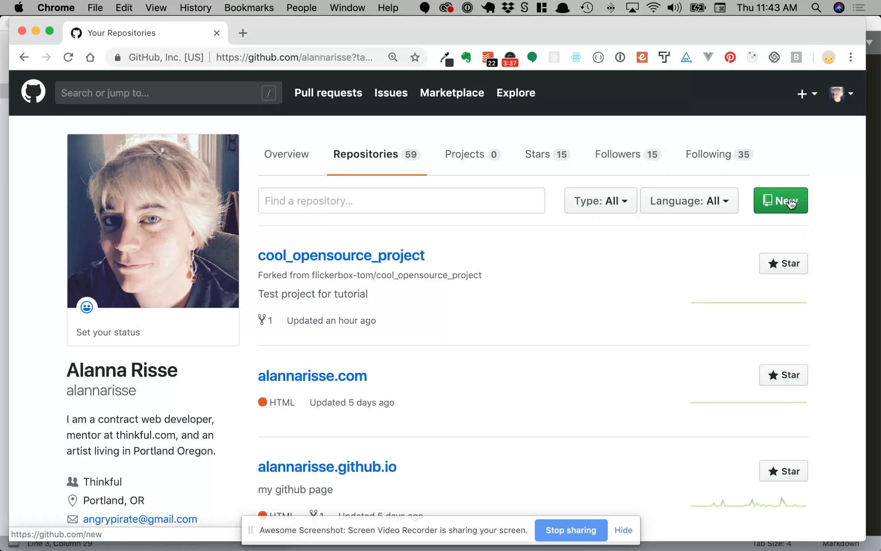
click(781, 201)
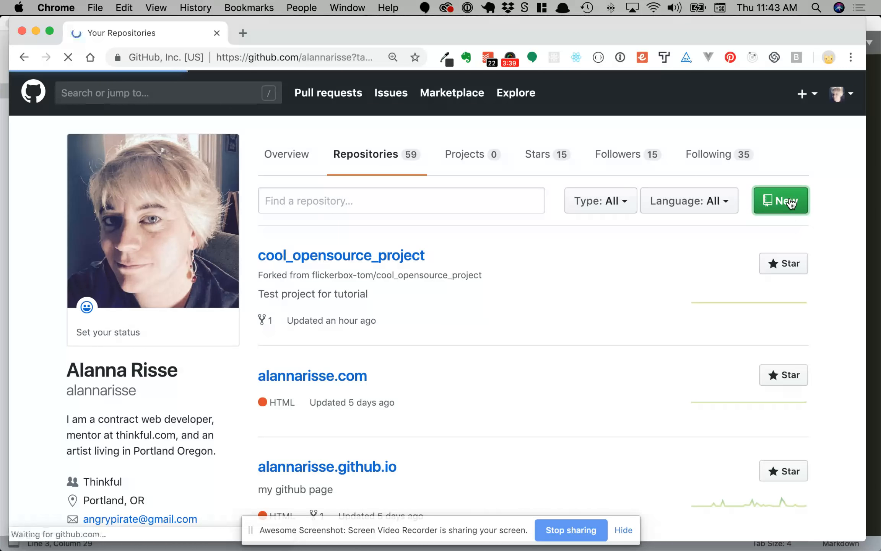
Step: Name the public repository supercodegirl and submit Create repository
click(781, 201)
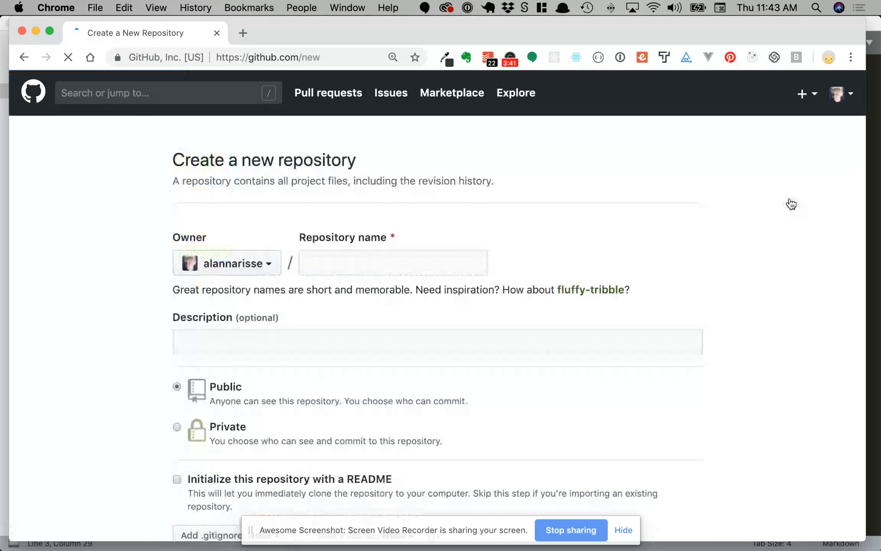
click(393, 263)
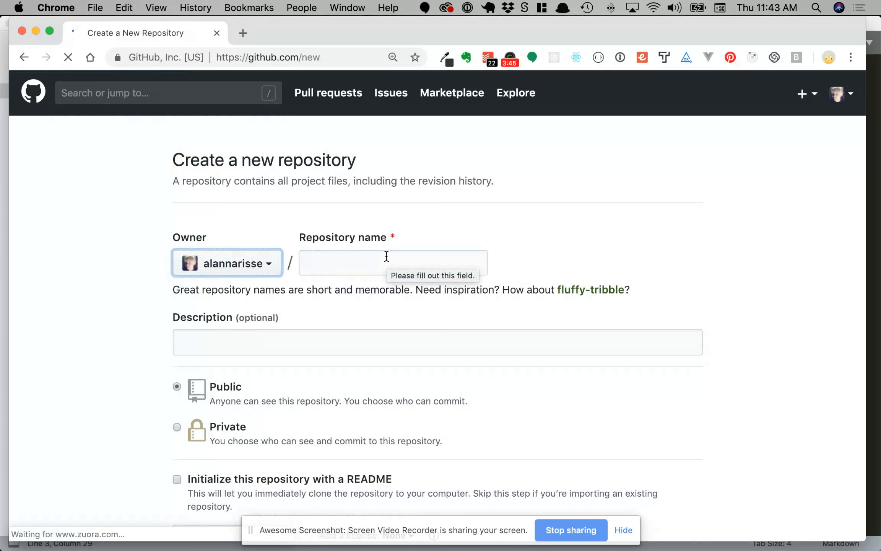
text(upercodegirl)
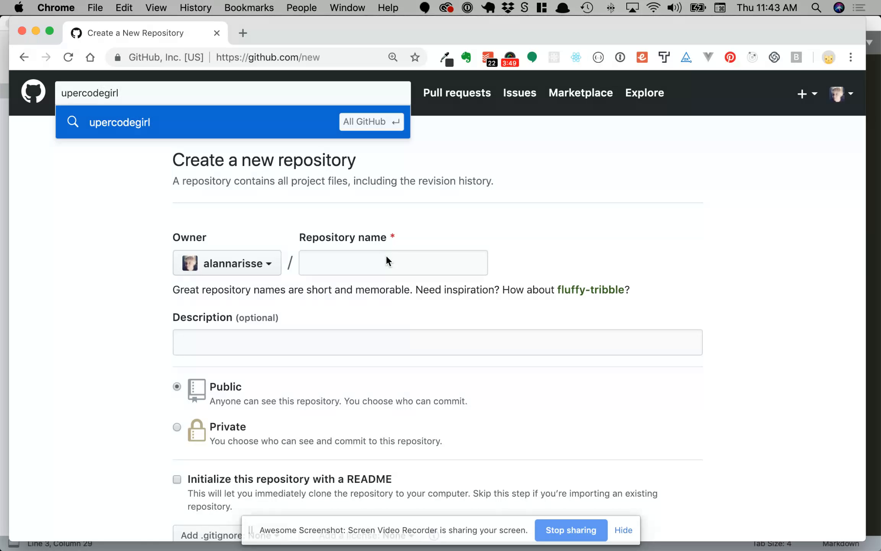
click(393, 262)
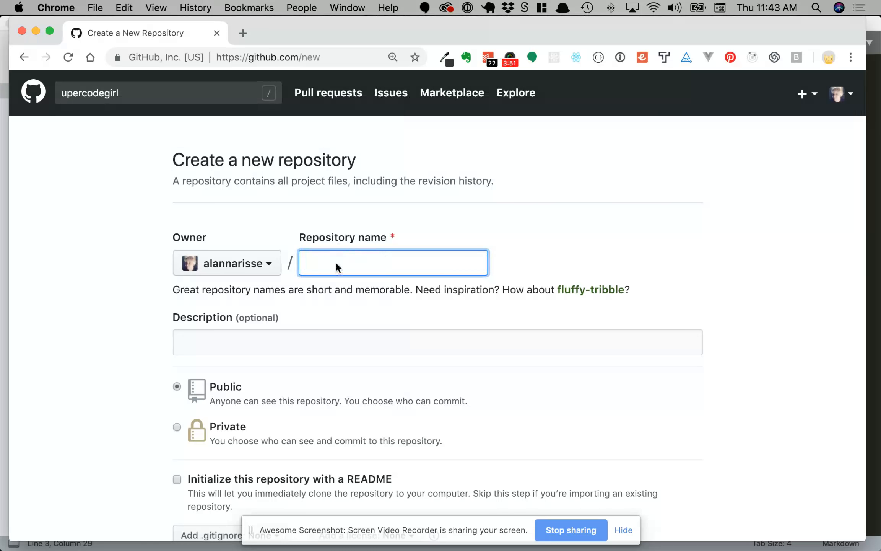
text(supercodegirl)
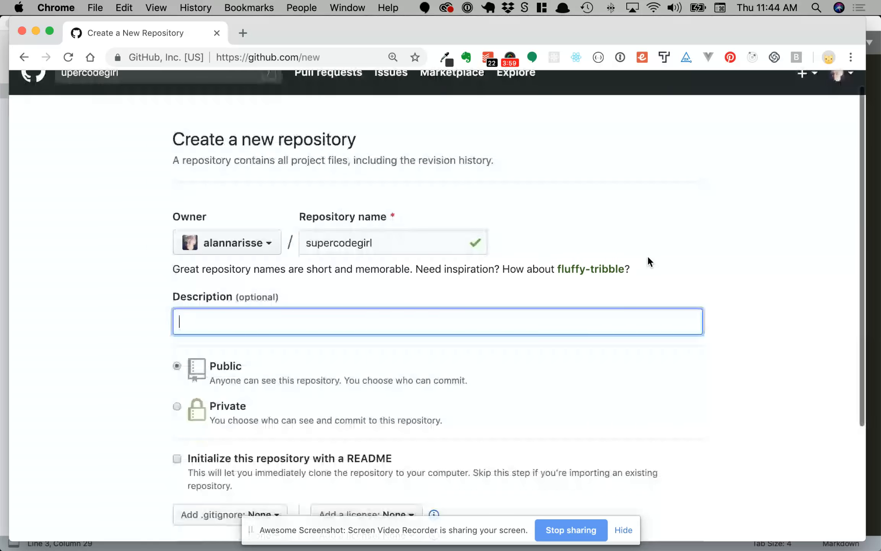
scroll(down, 3)
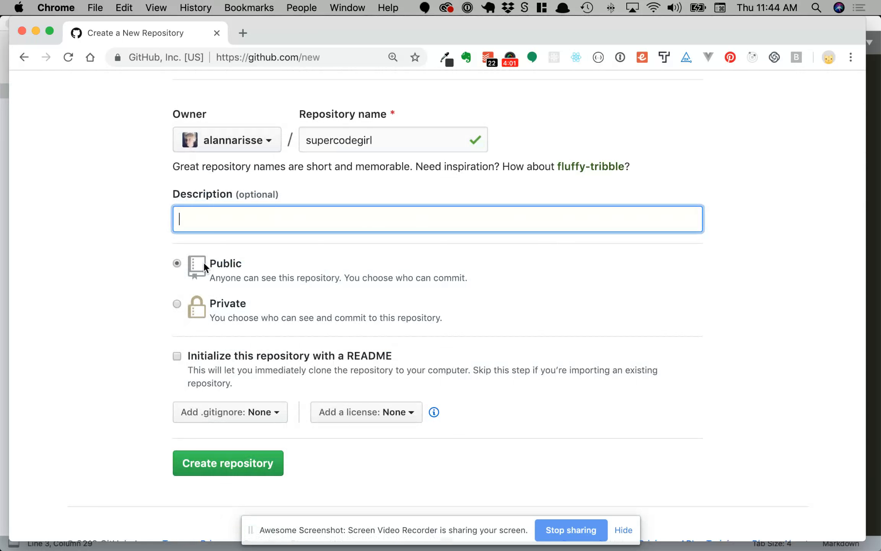
mouse_move(388, 315)
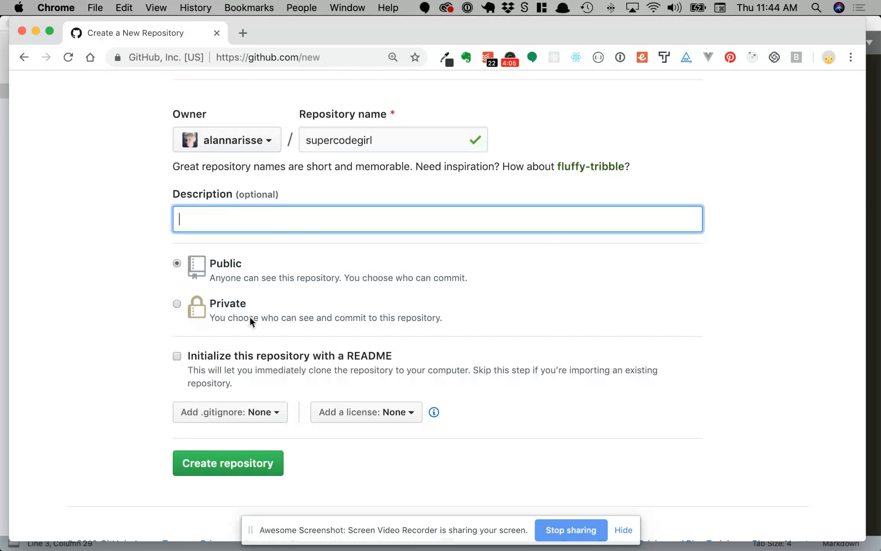
mouse_move(108, 345)
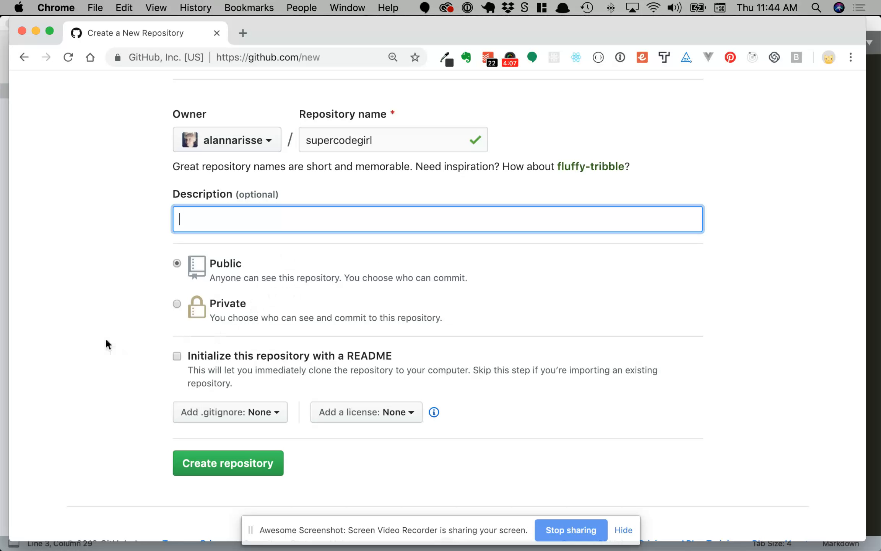
mouse_move(305, 365)
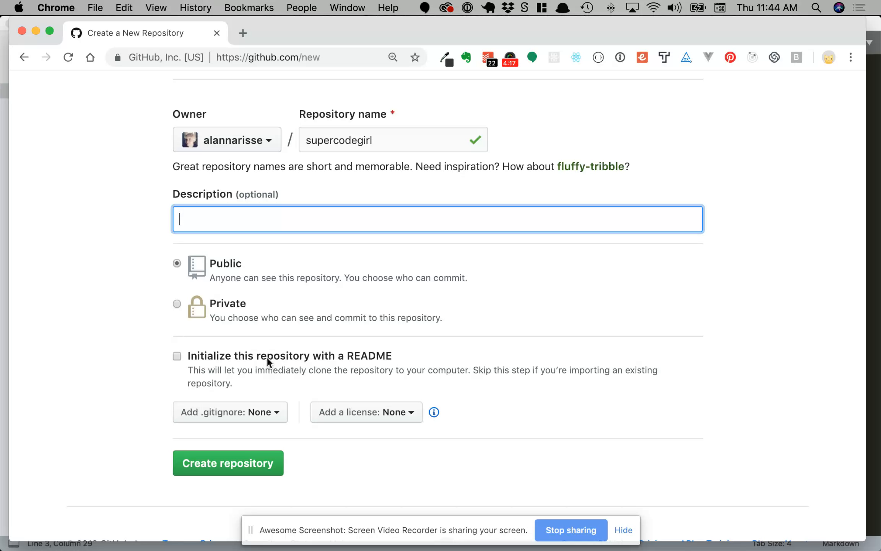
mouse_move(606, 399)
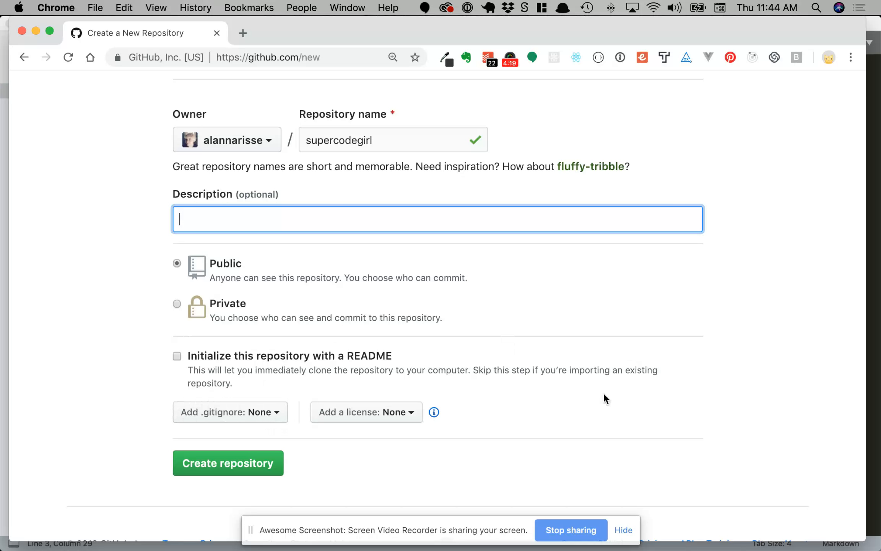
click(227, 462)
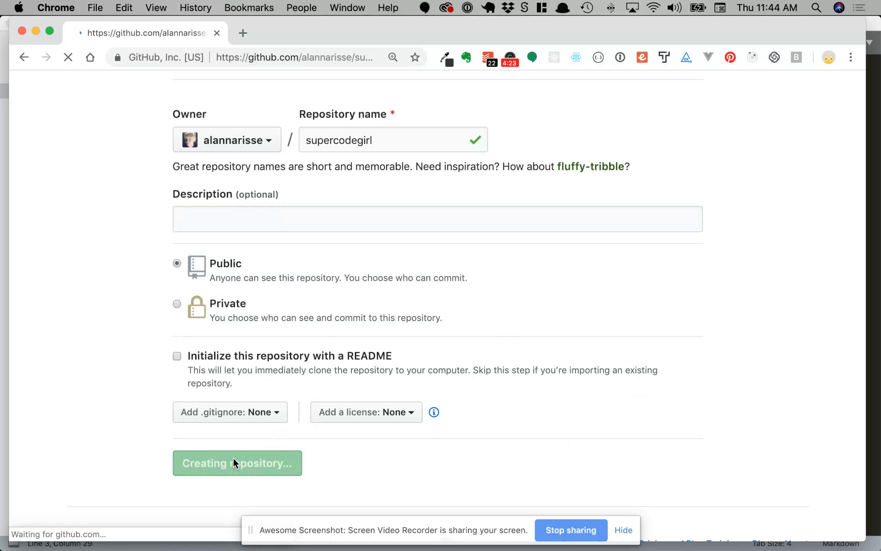
Step: Select the 'git remote add origin …supercodegirl.git' command on the Quick setup page
click(237, 463)
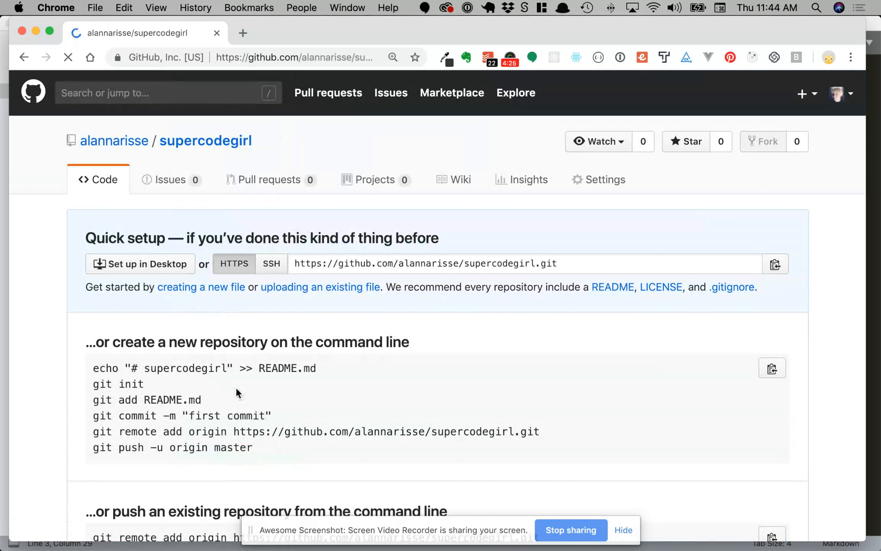
mouse_move(140, 346)
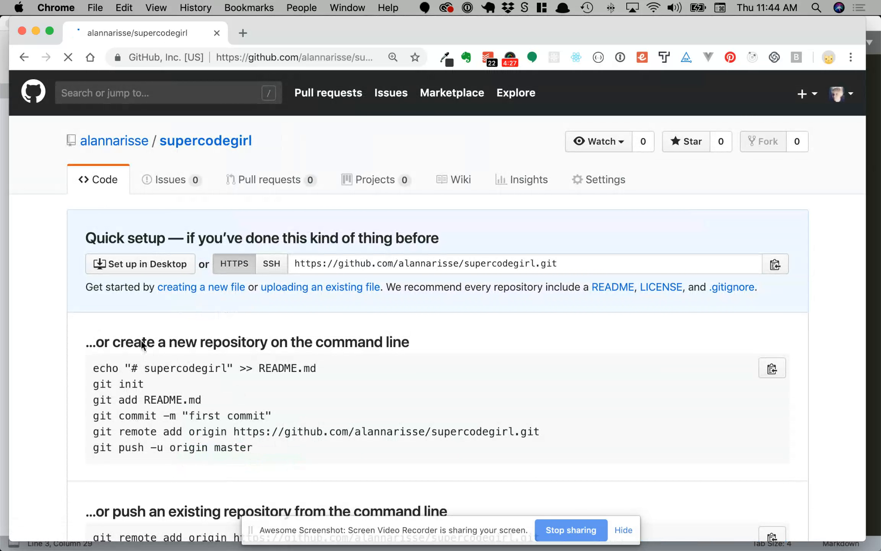
triple_click(247, 342)
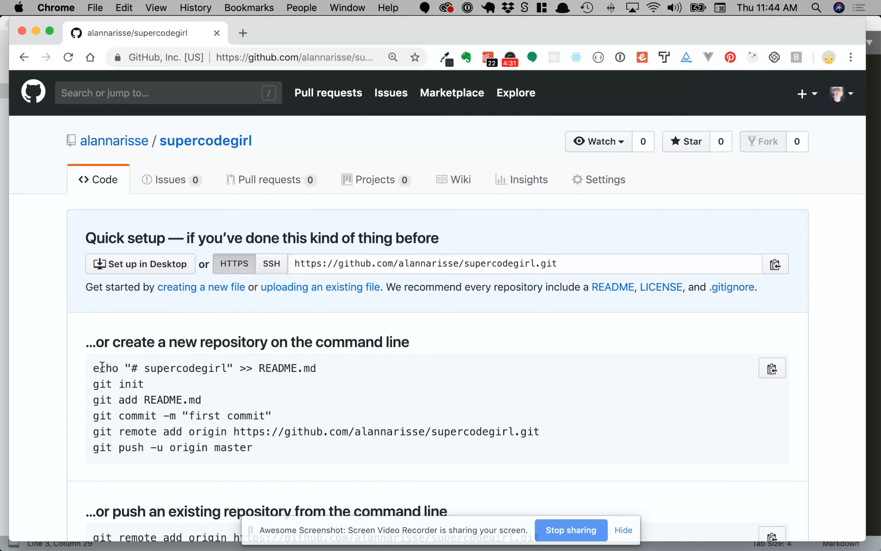
drag(93, 368, 144, 384)
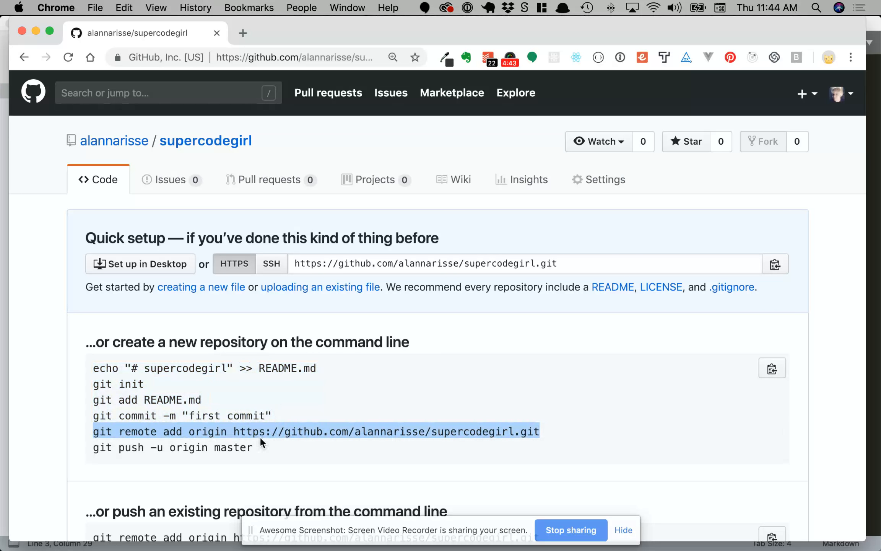
mouse_move(366, 437)
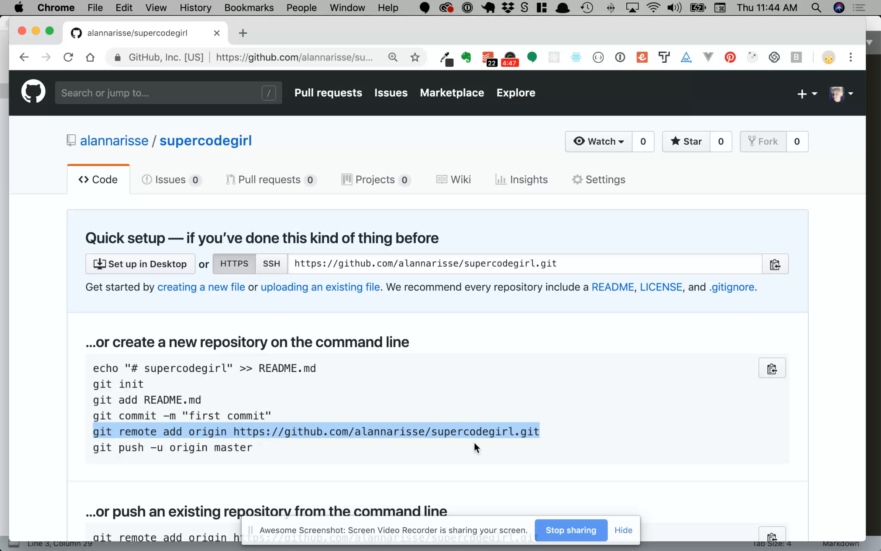
mouse_move(533, 446)
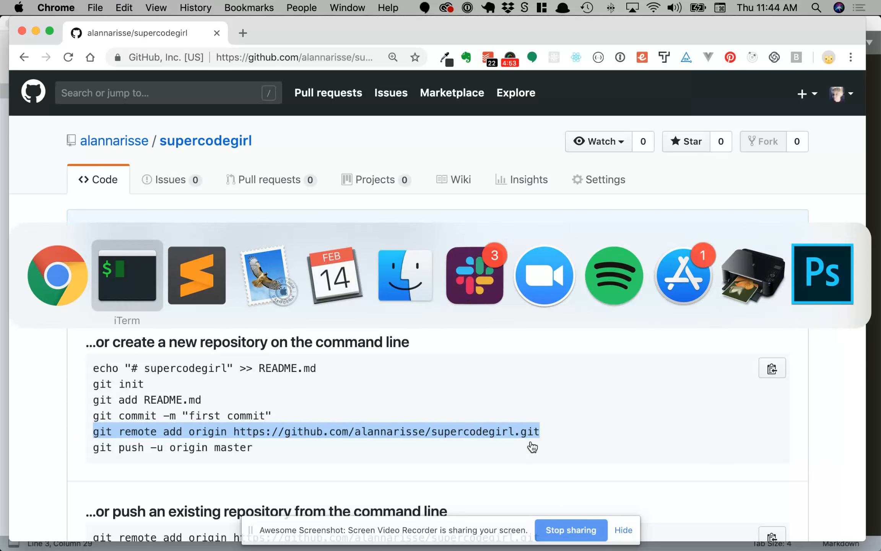
Step: Add origin as github.com/alannarisse/supercodegirl.git and verify it with git remote -v
click(126, 275)
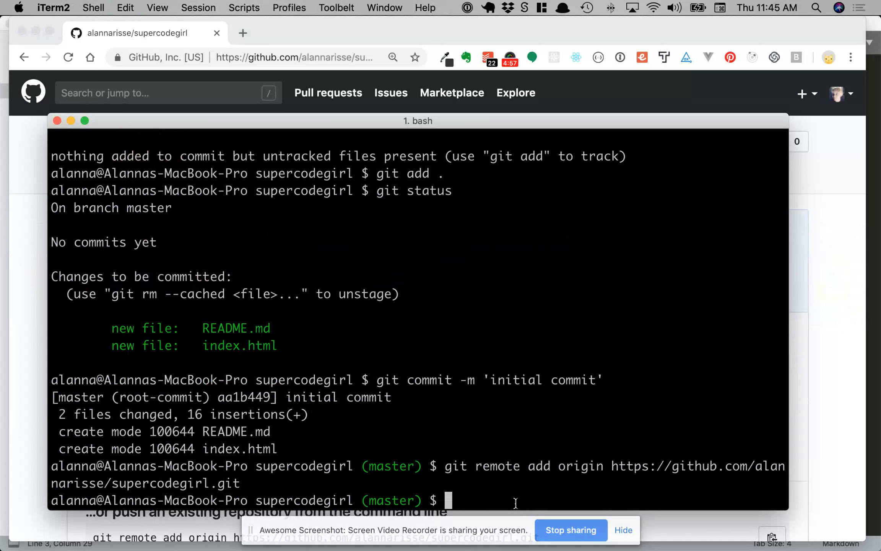
text(git remote -v)
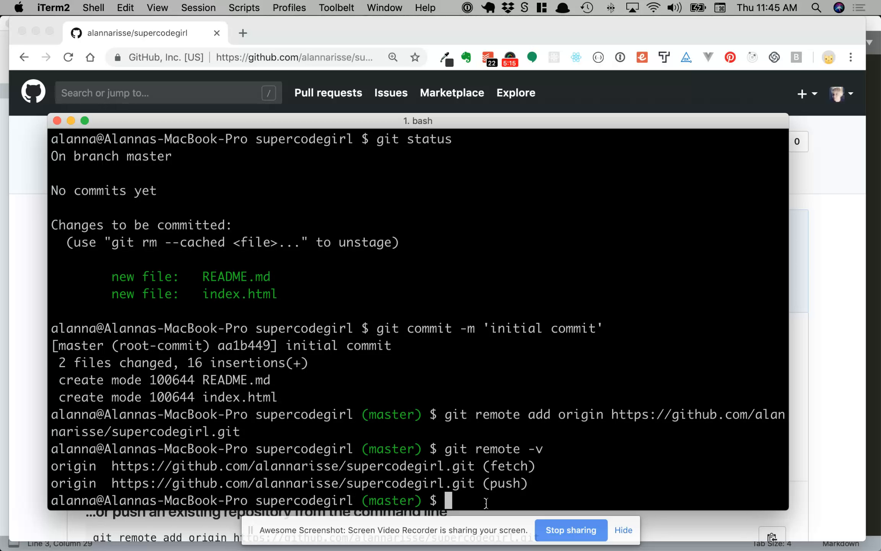
Step: Run a plain git push, which fails because master has no upstream
text(git p)
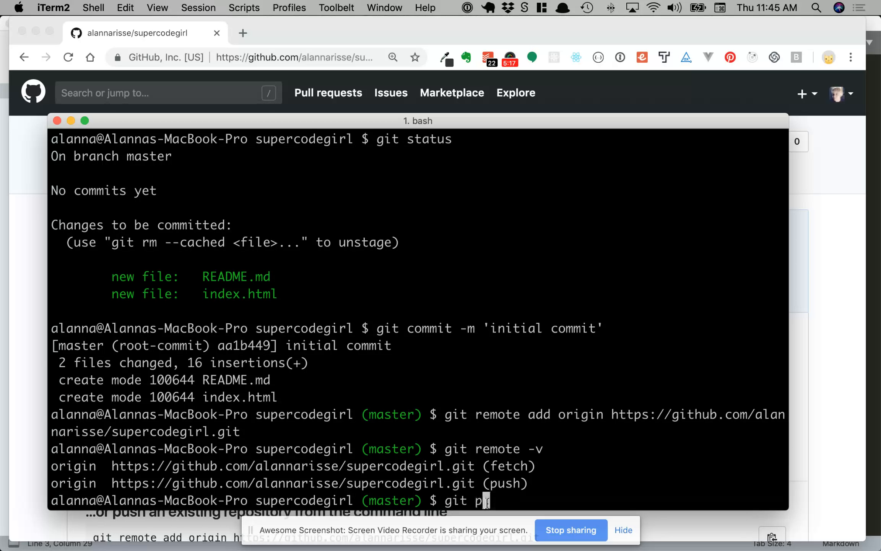
text(ush)
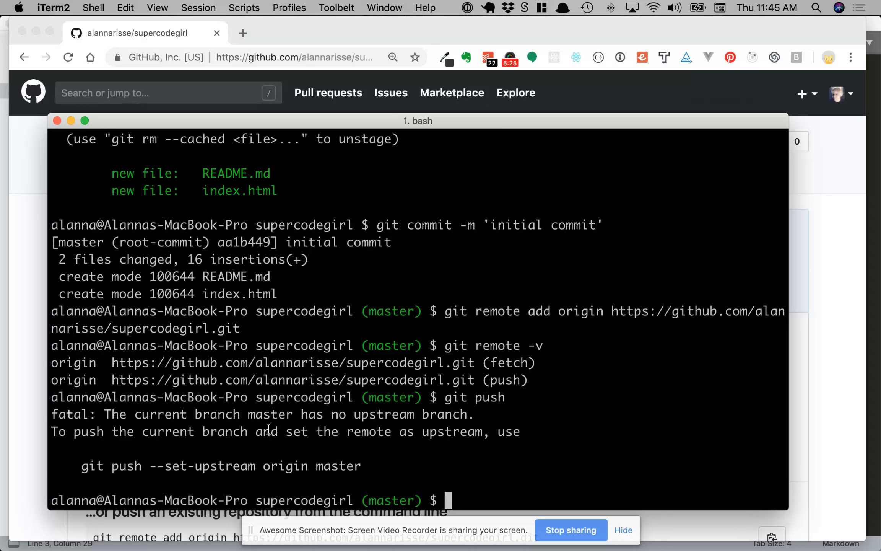
mouse_move(110, 463)
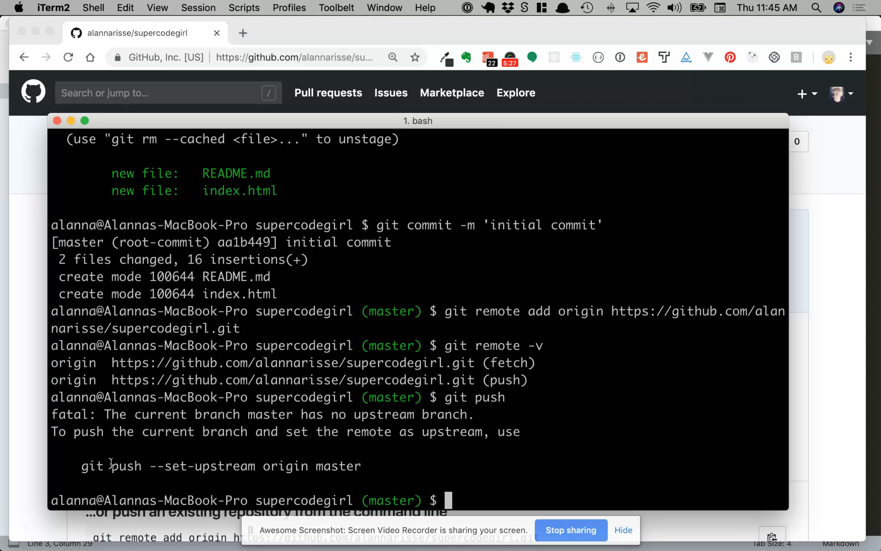
mouse_move(157, 476)
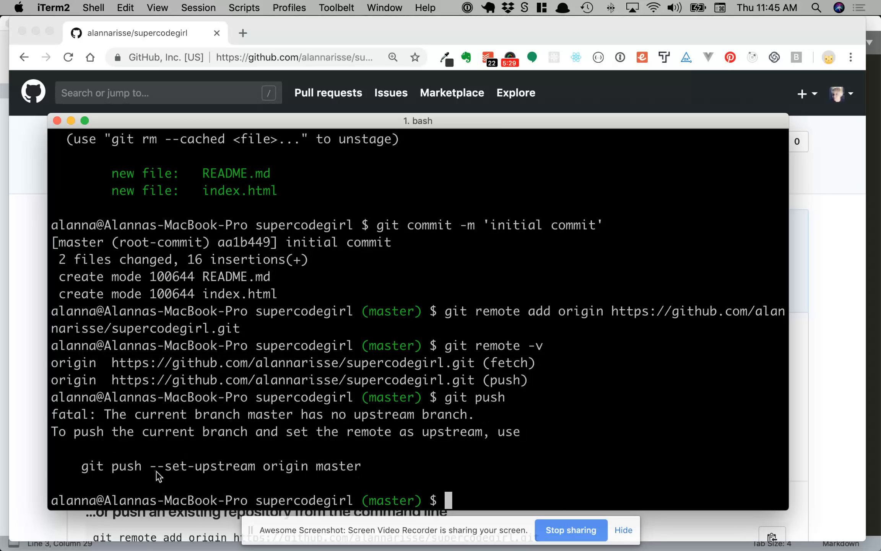
Step: Run git push -u origin master to publish master and track the remote branch
text(g)
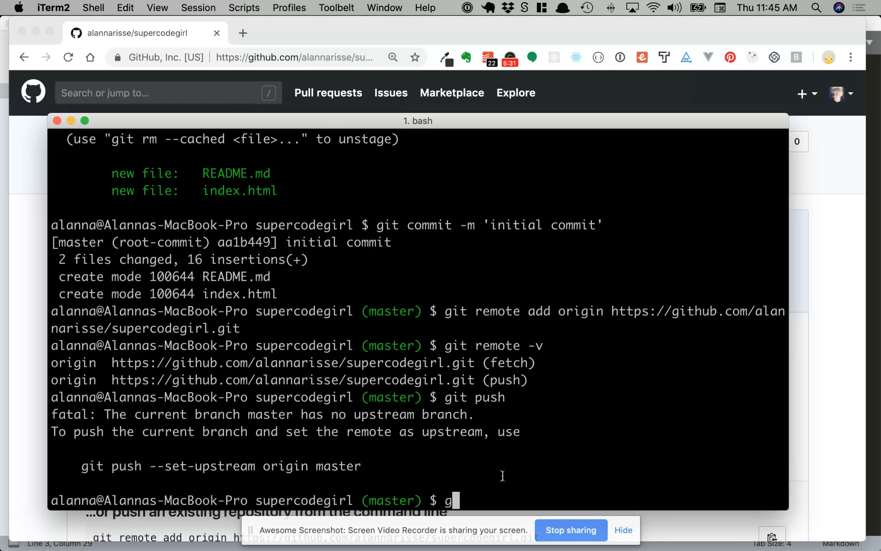
text(it push -)
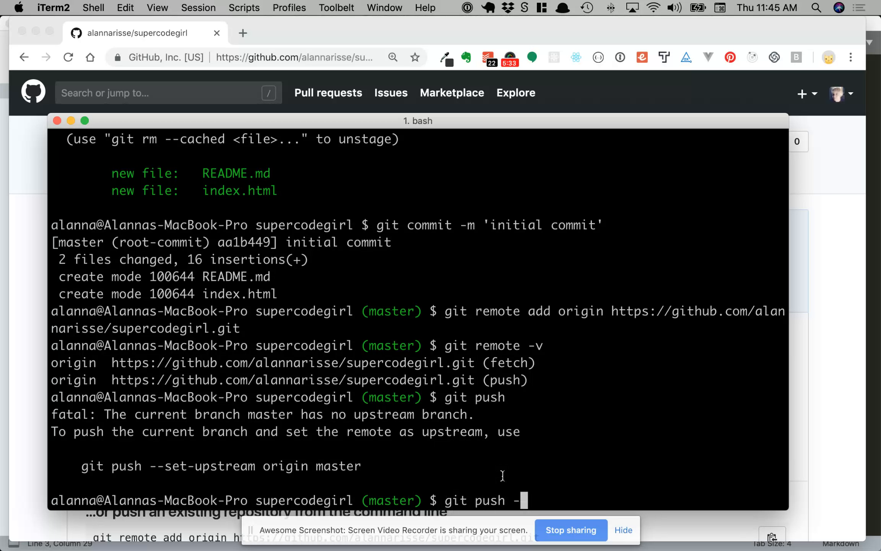
text(u)
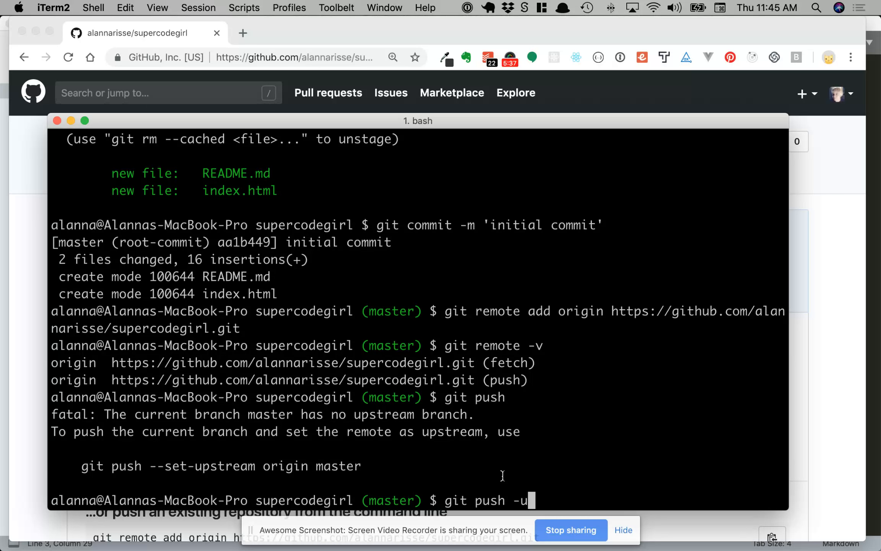
text(ori)
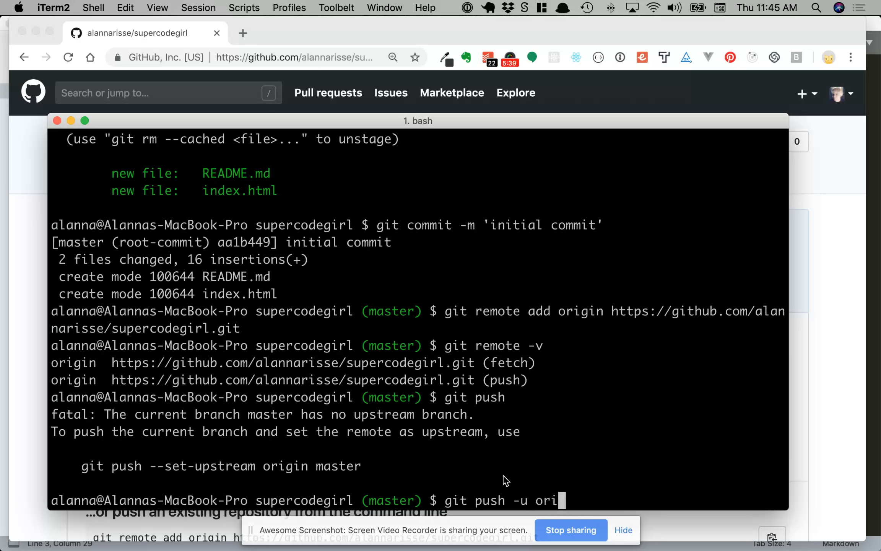
text(gin master)
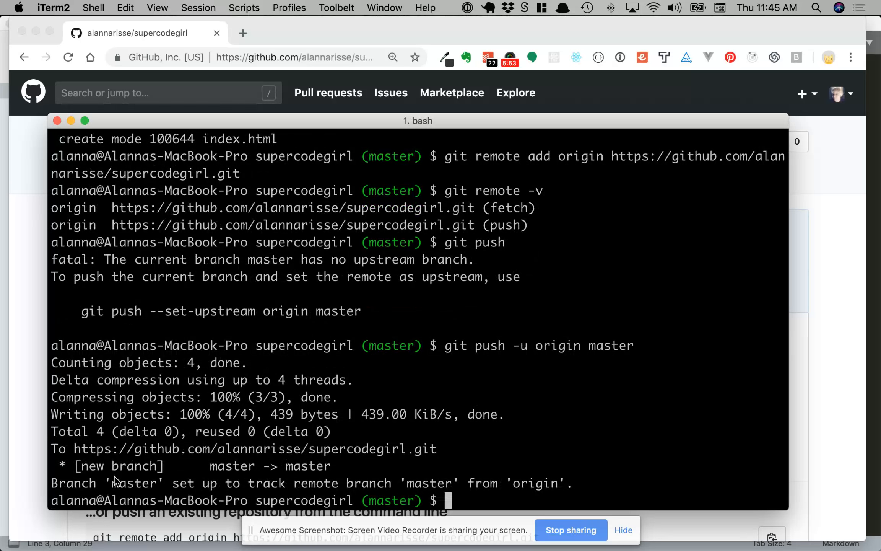
mouse_move(432, 452)
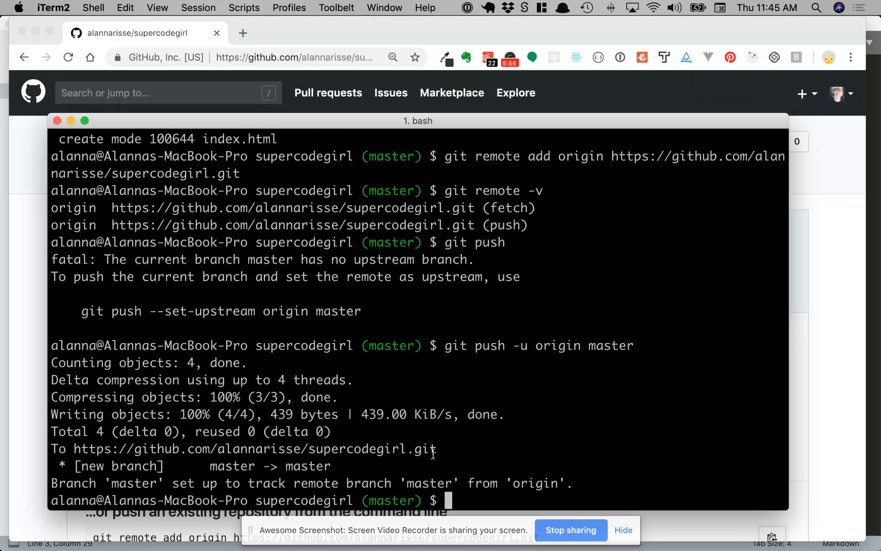
drag(242, 449, 437, 449)
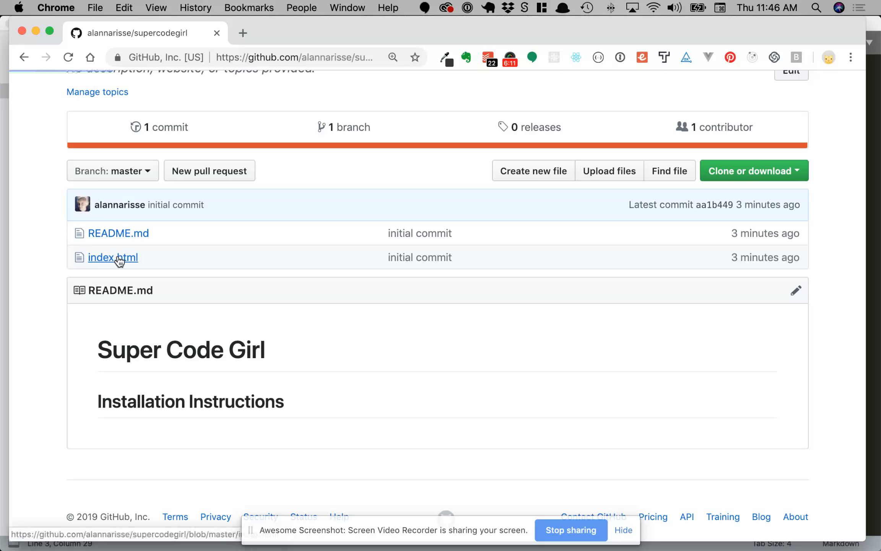
Step: Open index.html on GitHub to view its 13-line Super Code Girl page code
click(113, 257)
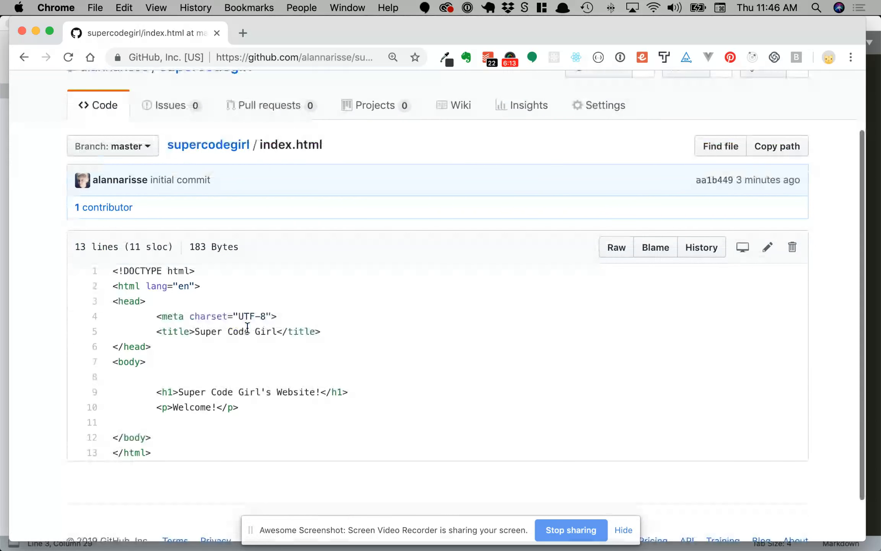